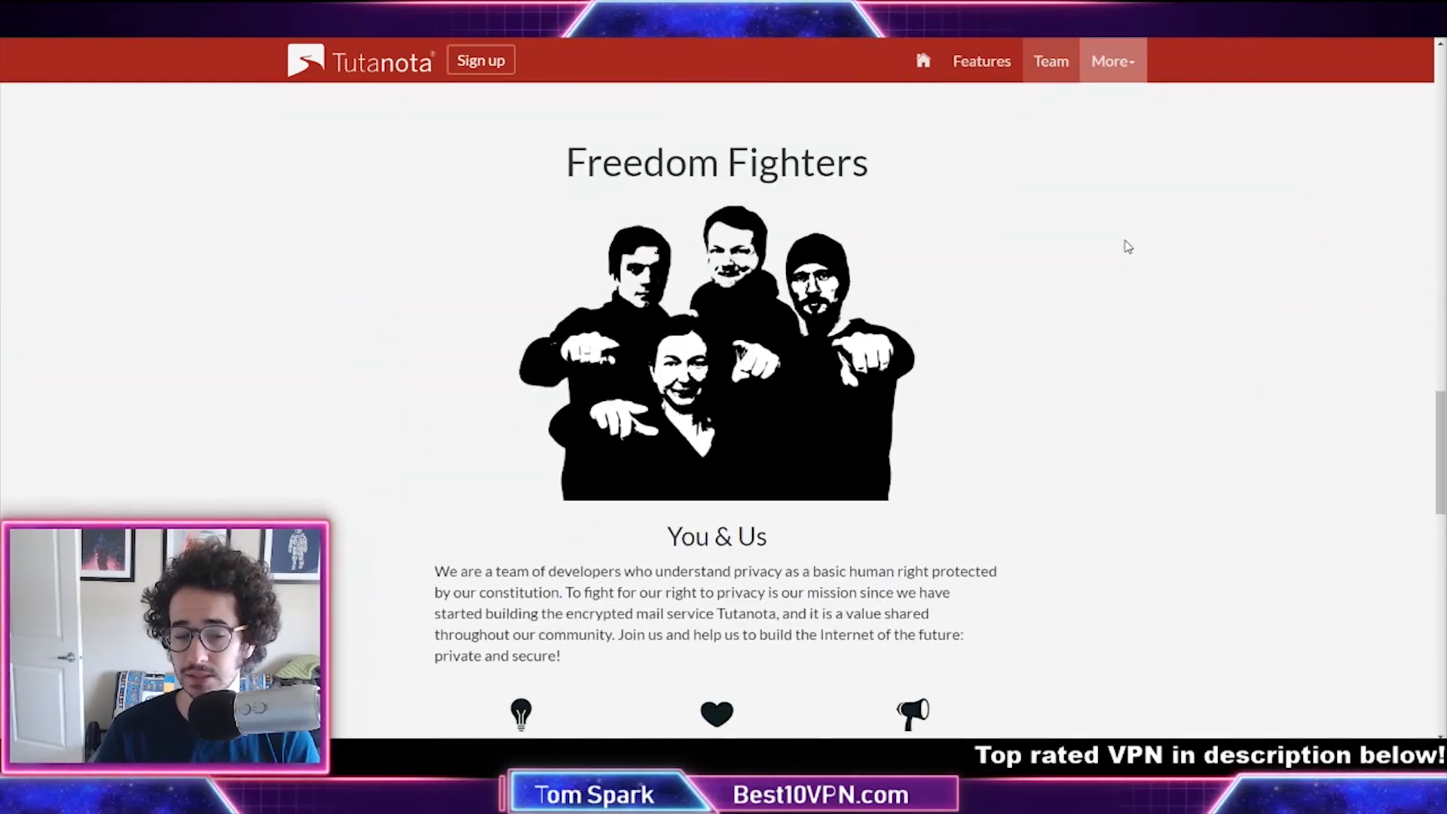
- Scroll down the Tutanota Team page toward the promo video
{"action": "scroll", "scroll_direction": "down", "scroll_amount": 3}
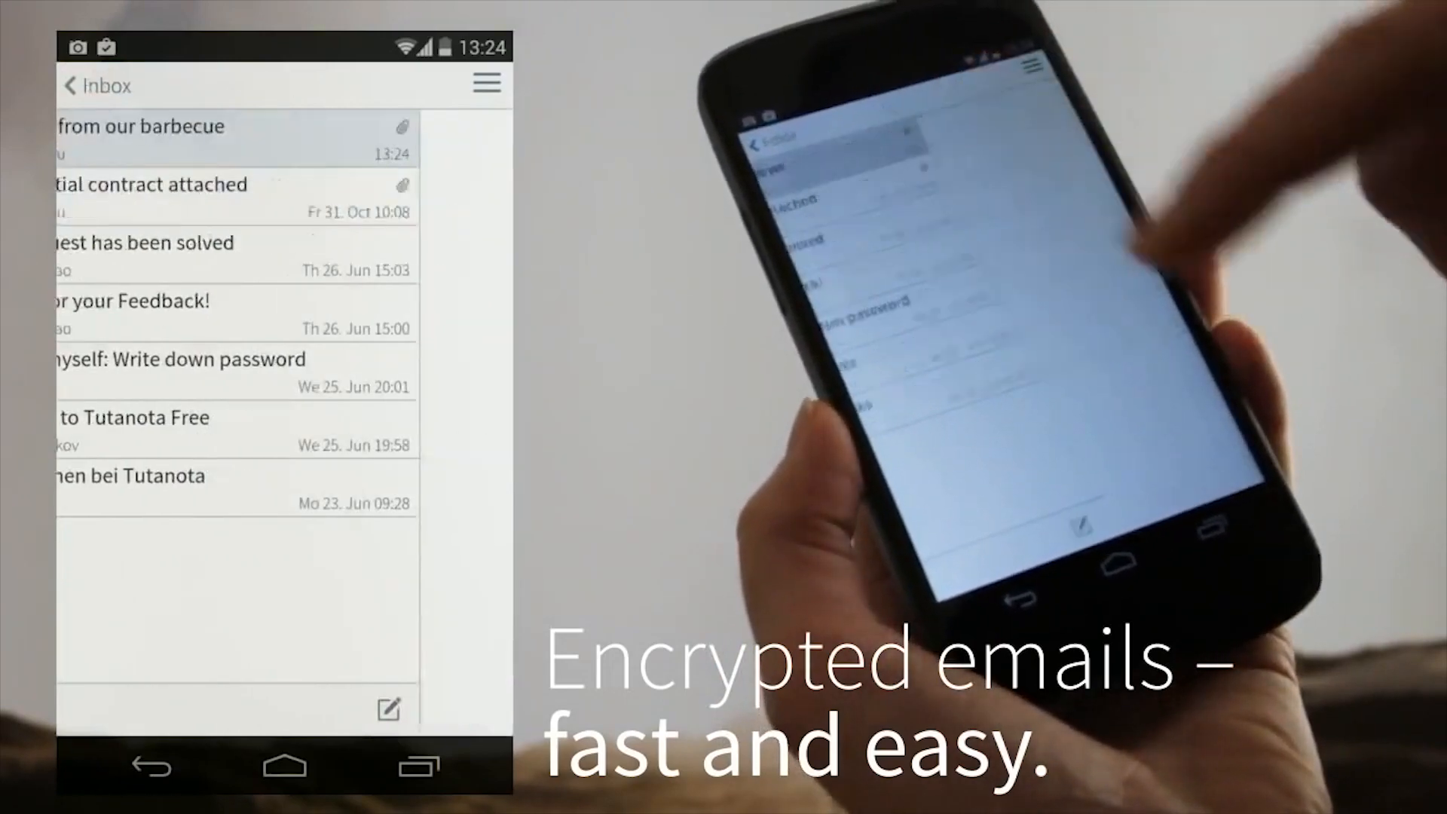
- Follow the promo's Android demo forwarding barbecue photos to a contact without encryption
{"action": "left_click", "coordinate": [139, 136]}
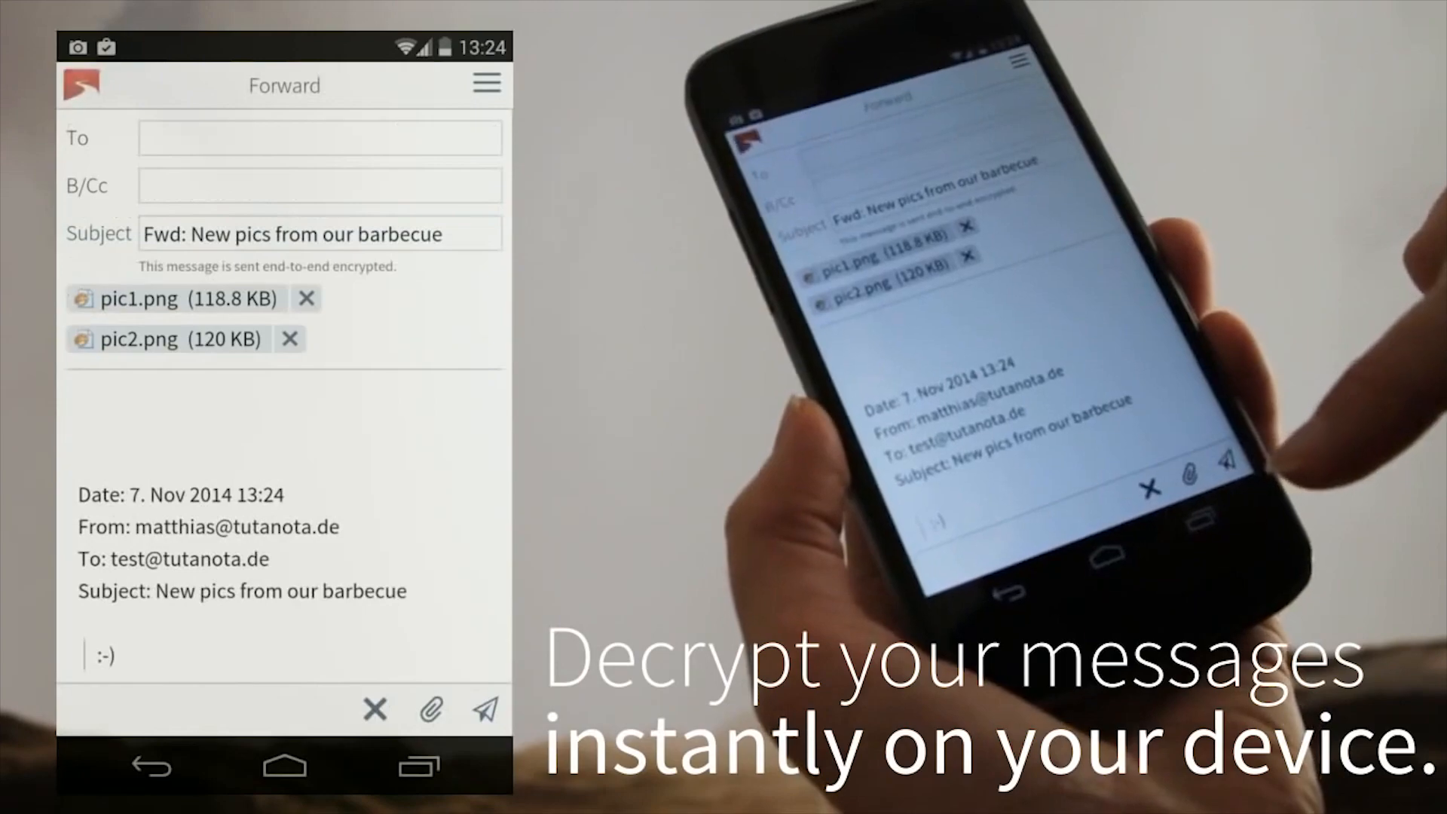
{"action": "left_click", "coordinate": [318, 137]}
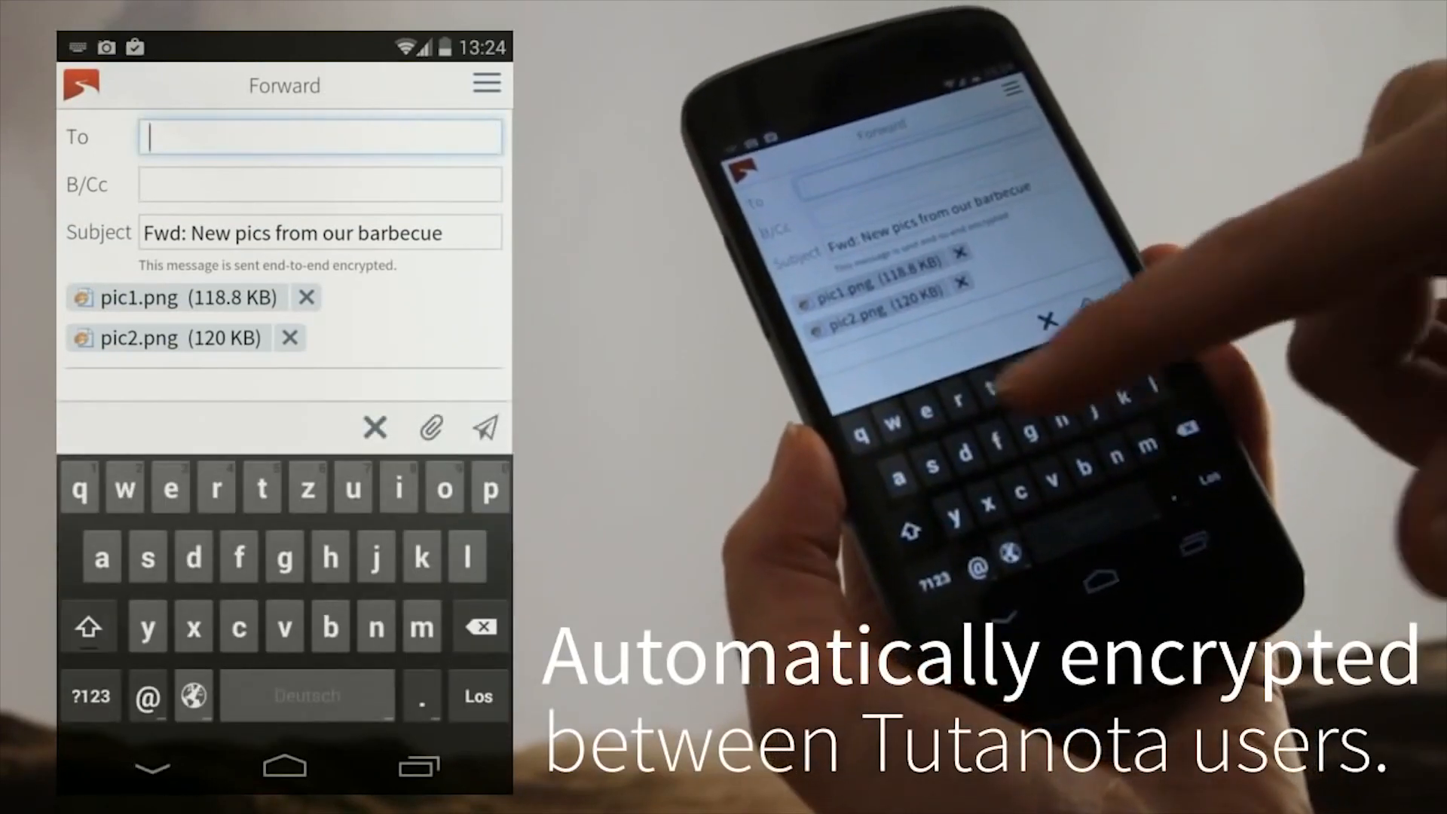
{"action": "type", "text": "a"}
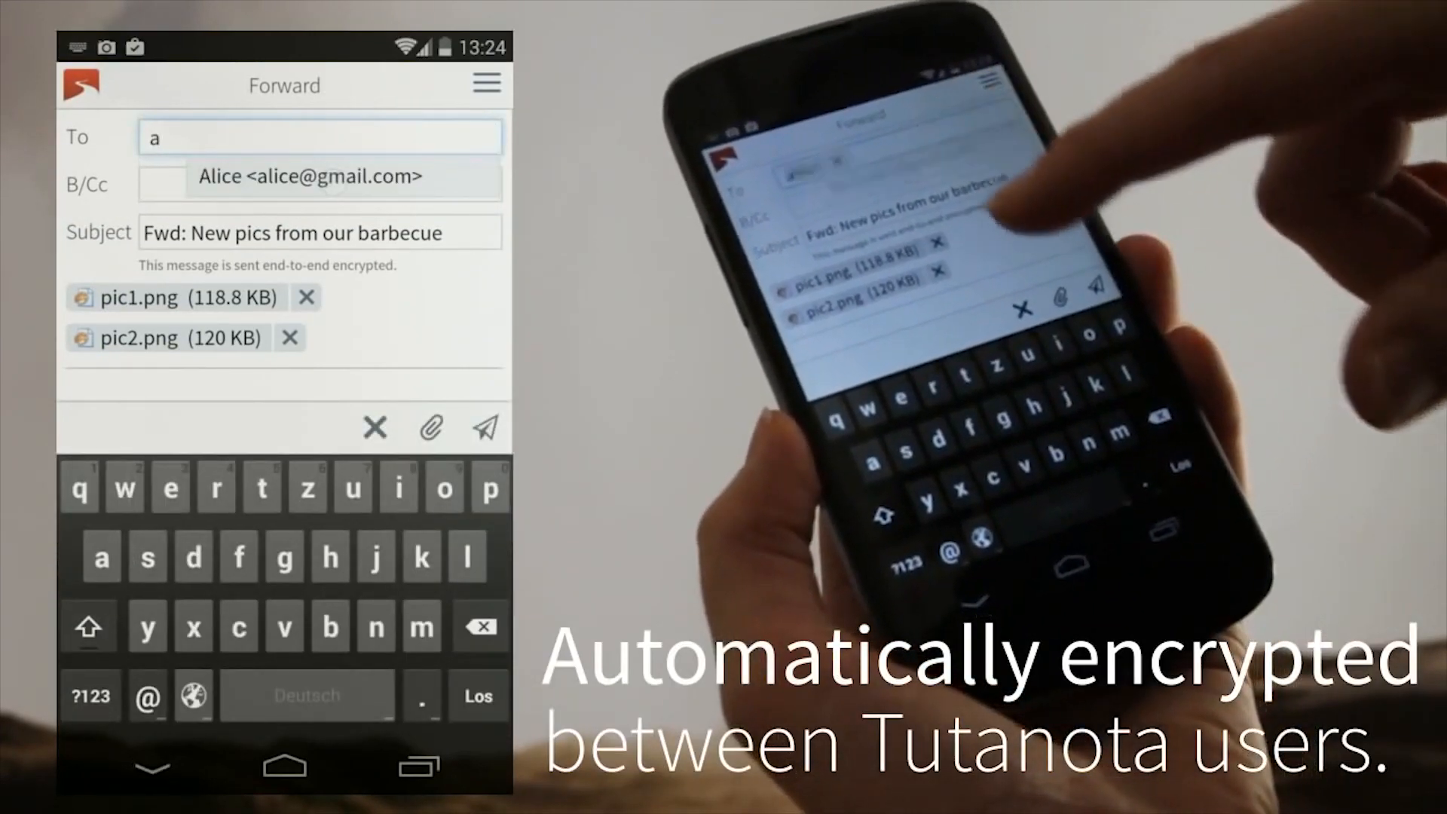
{"action": "left_click", "coordinate": [308, 176]}
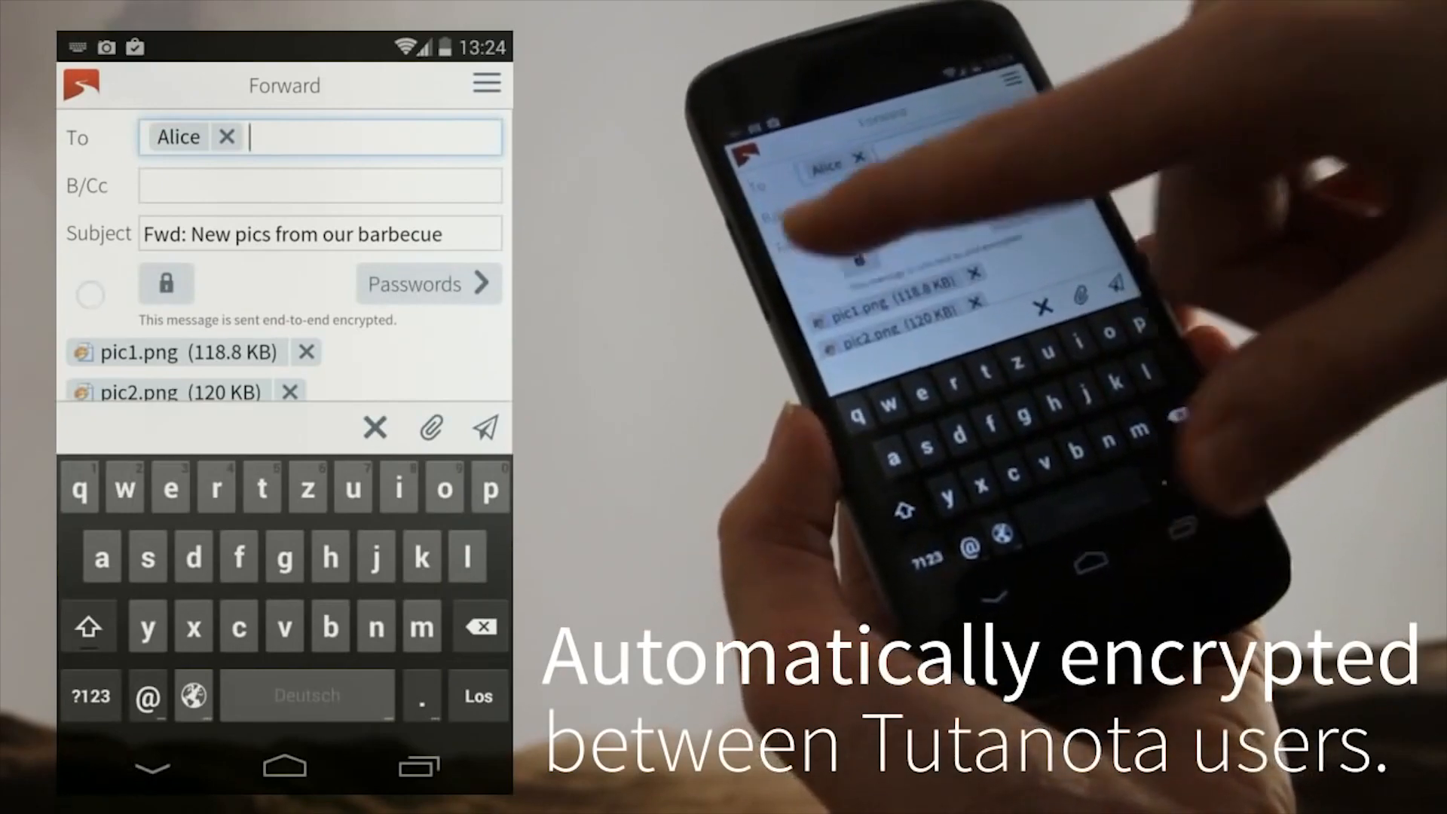
{"action": "left_click", "coordinate": [428, 283]}
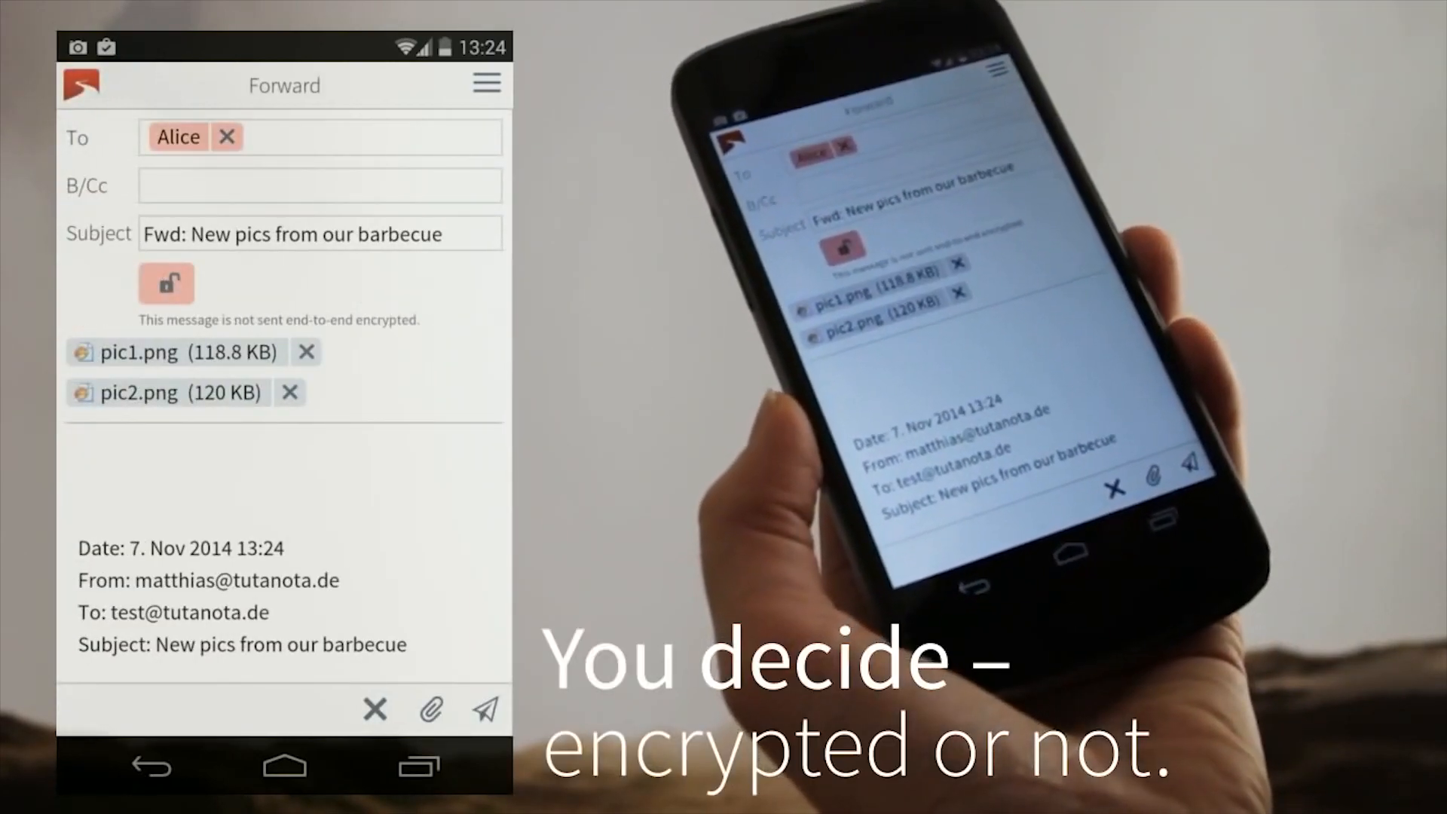
{"action": "left_click", "coordinate": [165, 283]}
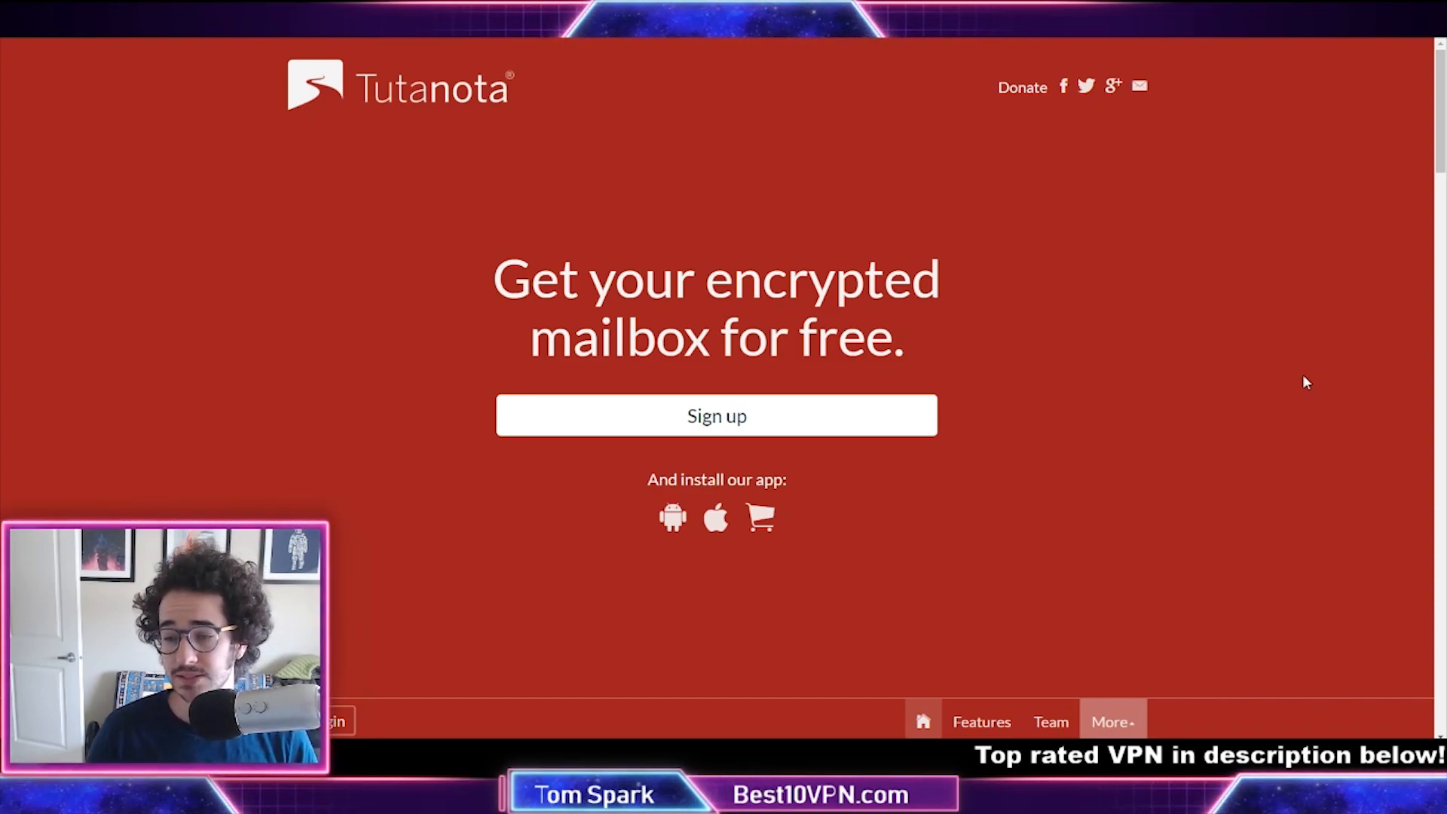
{"action": "mouse_move", "coordinate": [1267, 339]}
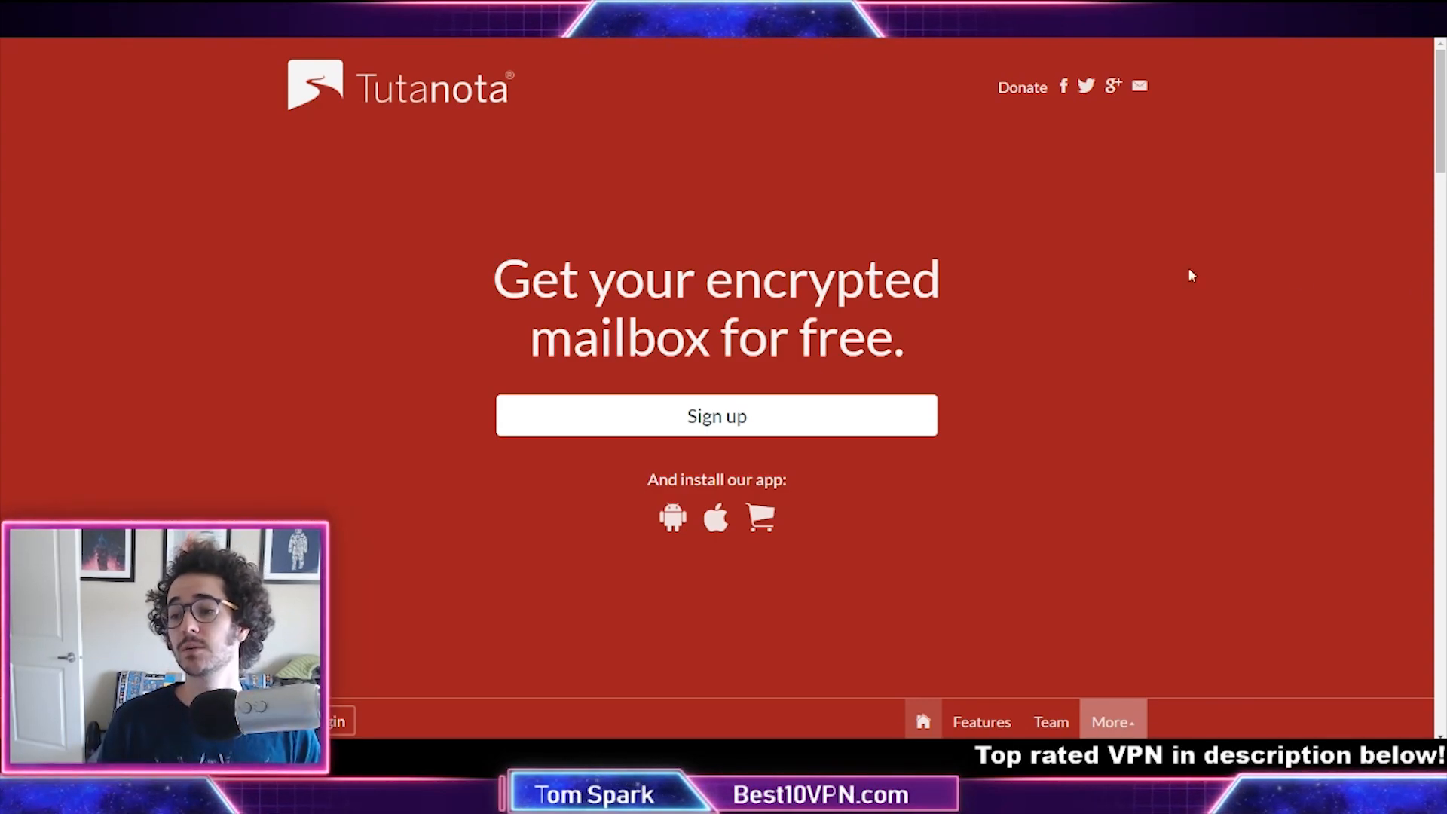
- Scroll the Tutanota homepage down past its free encrypted mailbox offer
{"action": "scroll", "scroll_direction": "down", "scroll_amount": 3}
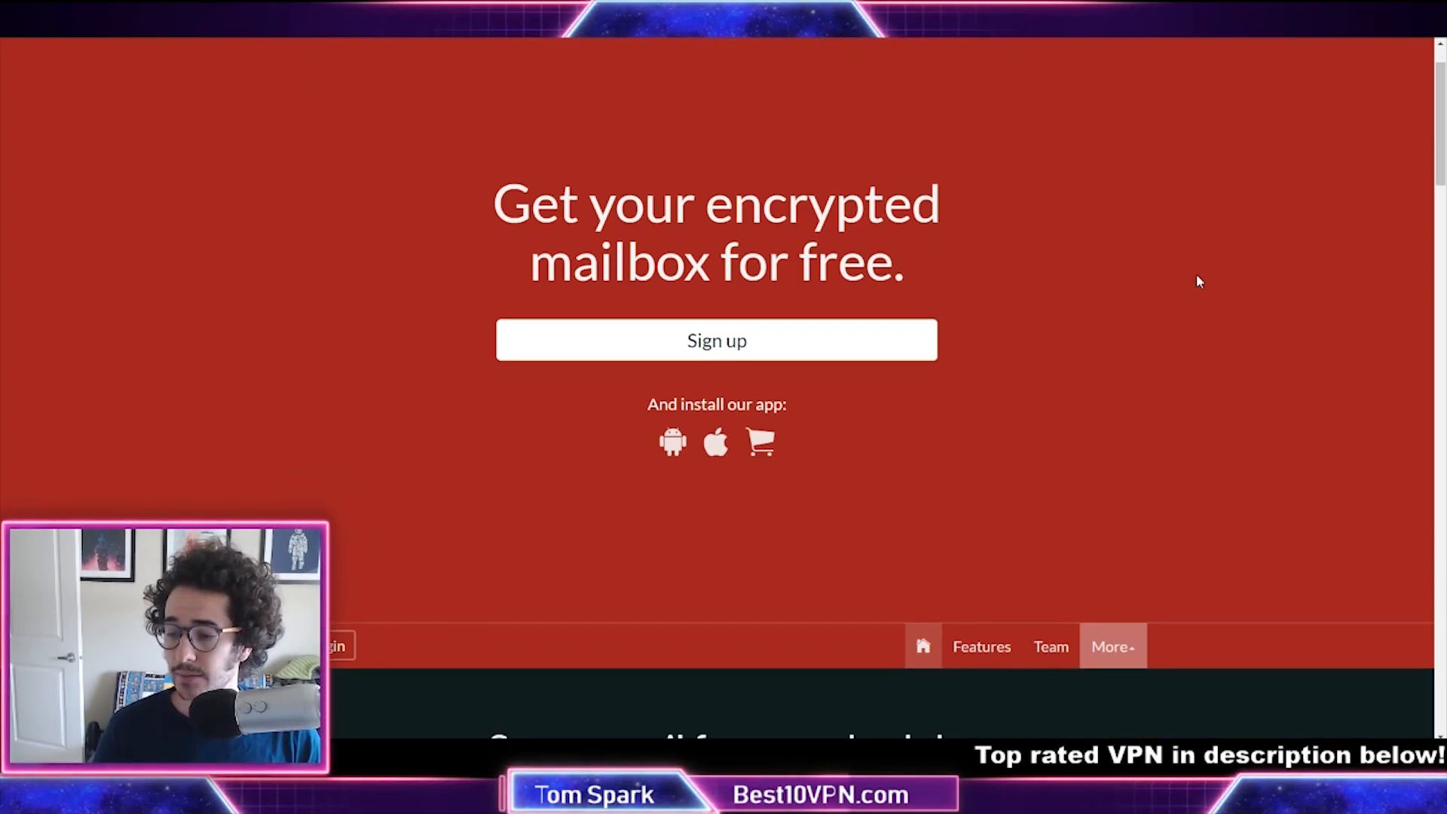
- Scroll further down the Tutanota homepage before switching to posteo.de
{"action": "scroll", "scroll_direction": "down", "scroll_amount": 3}
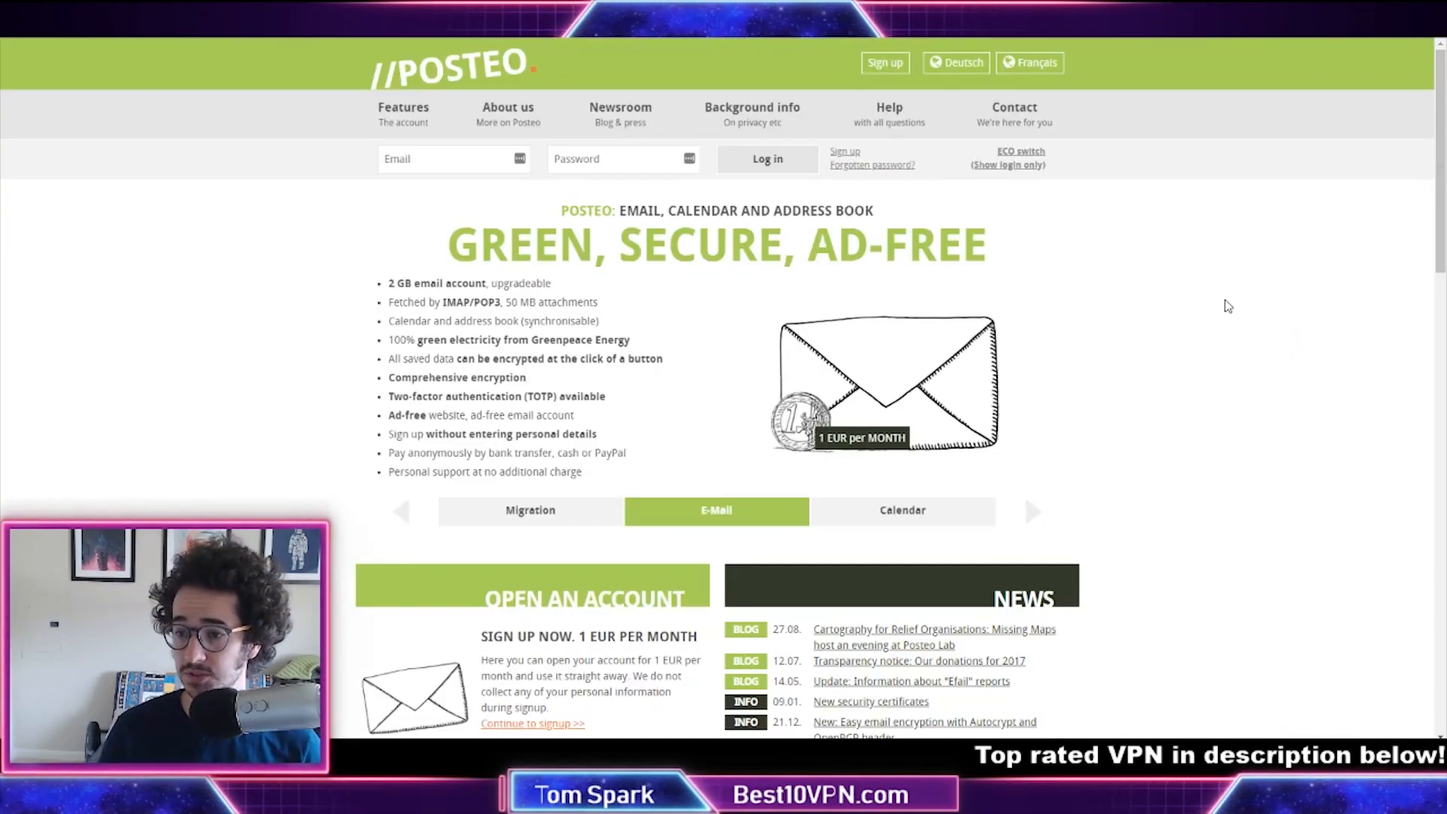
{"action": "scroll", "scroll_direction": "down", "scroll_amount": 3}
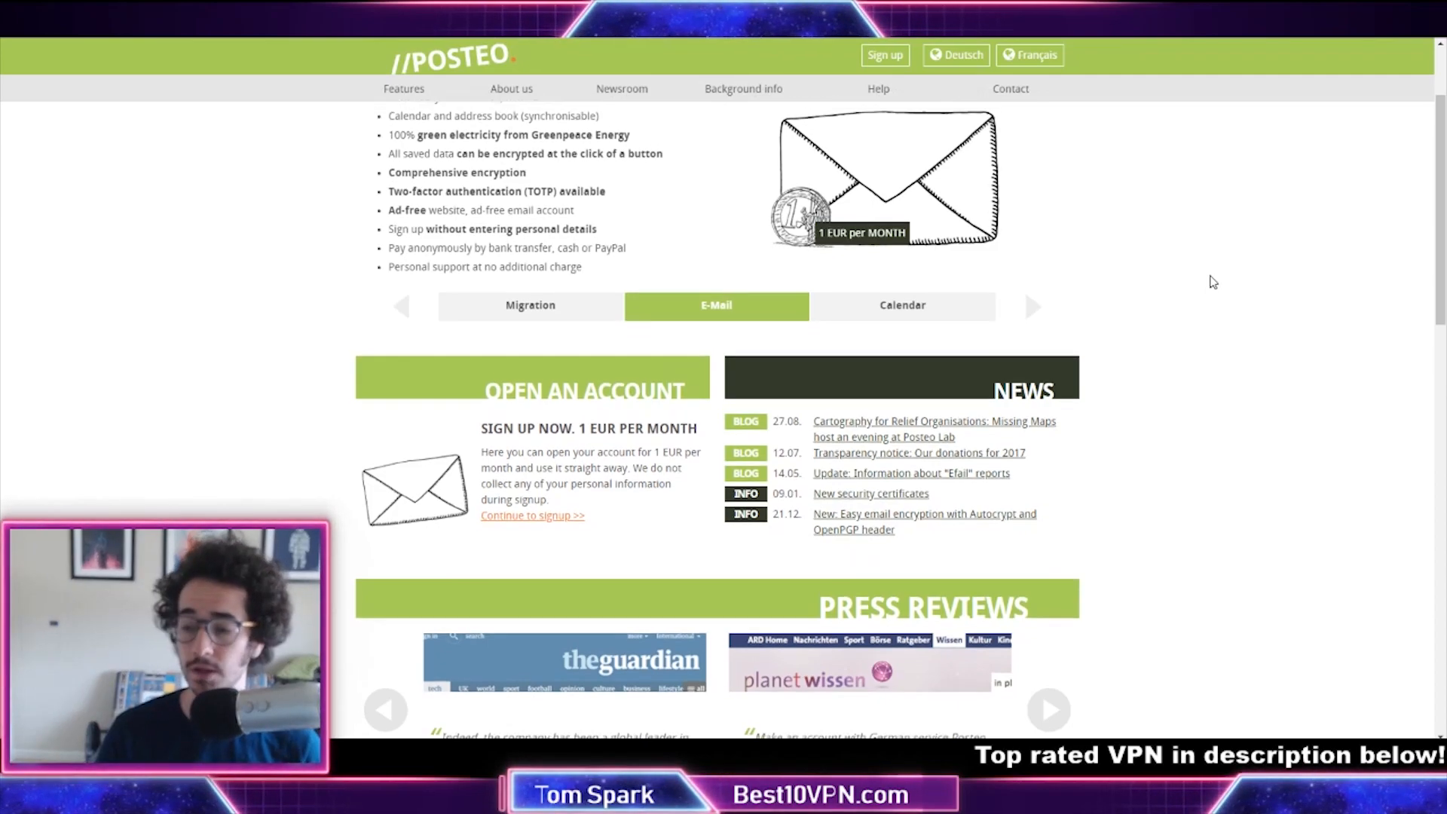
{"action": "scroll", "scroll_direction": "up", "scroll_amount": 3}
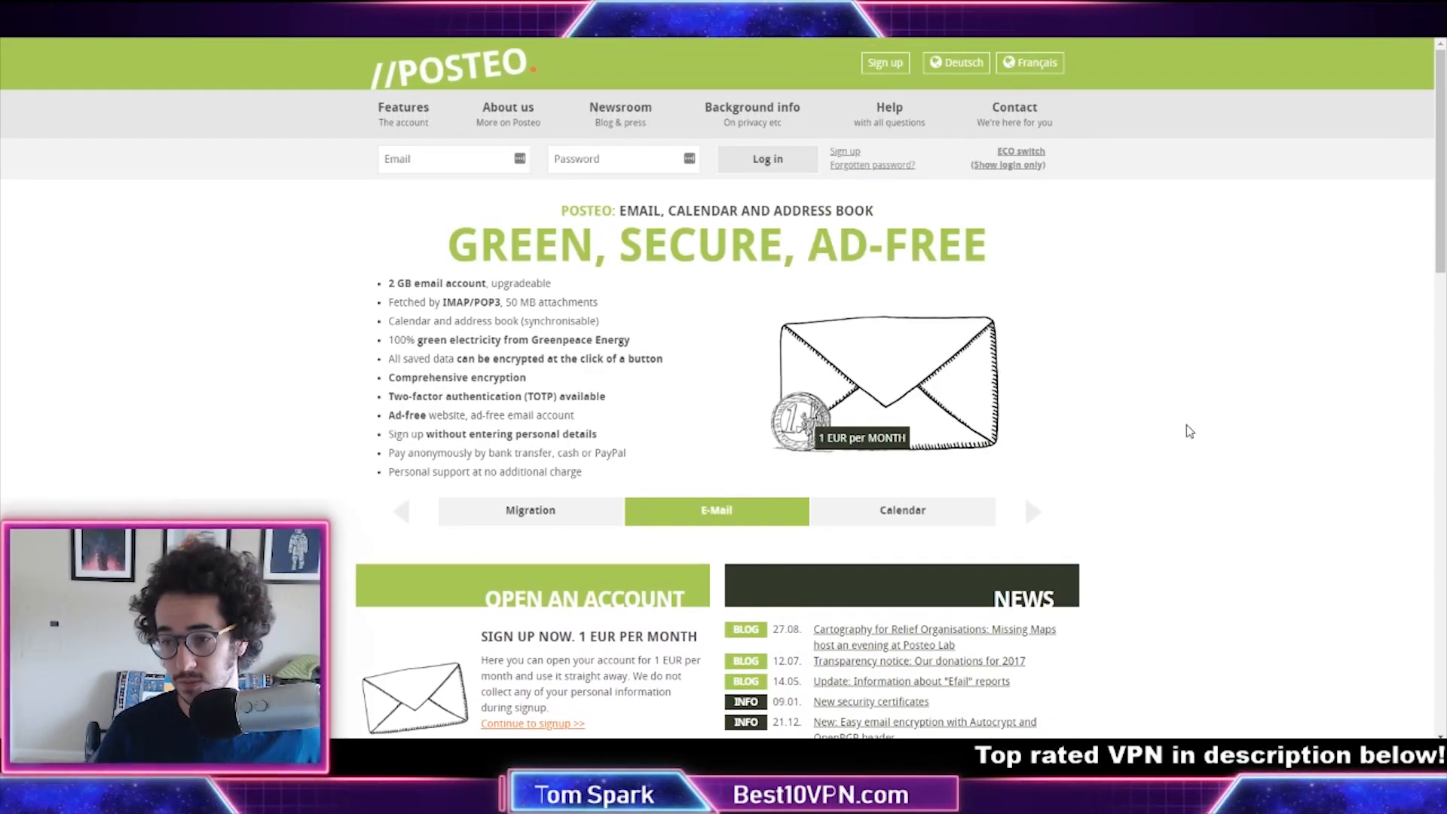
{"action": "mouse_move", "coordinate": [1143, 490]}
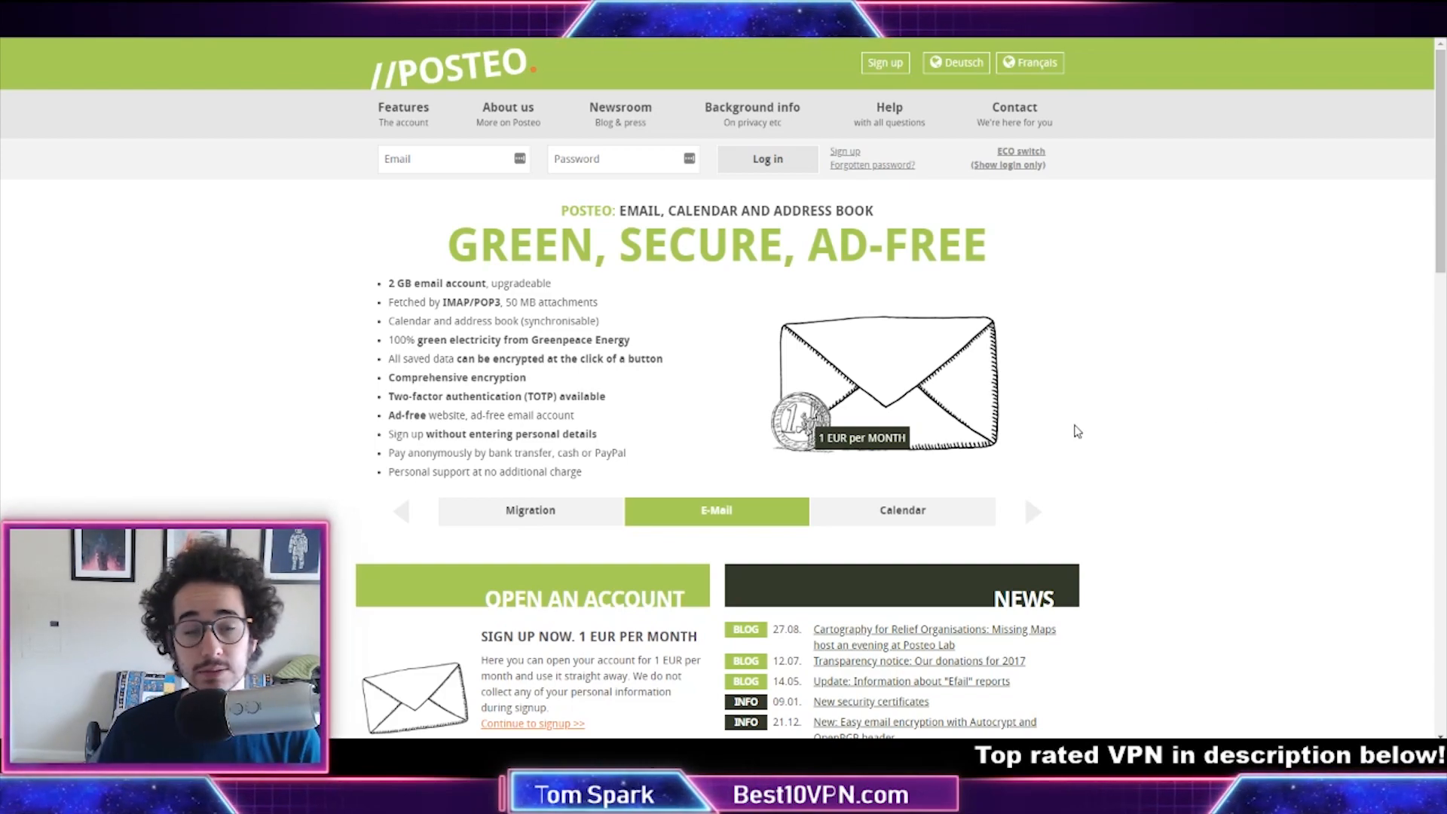
- Scroll down the Posteo page before moving on to torguard.net
{"action": "scroll", "scroll_direction": "down", "scroll_amount": 3}
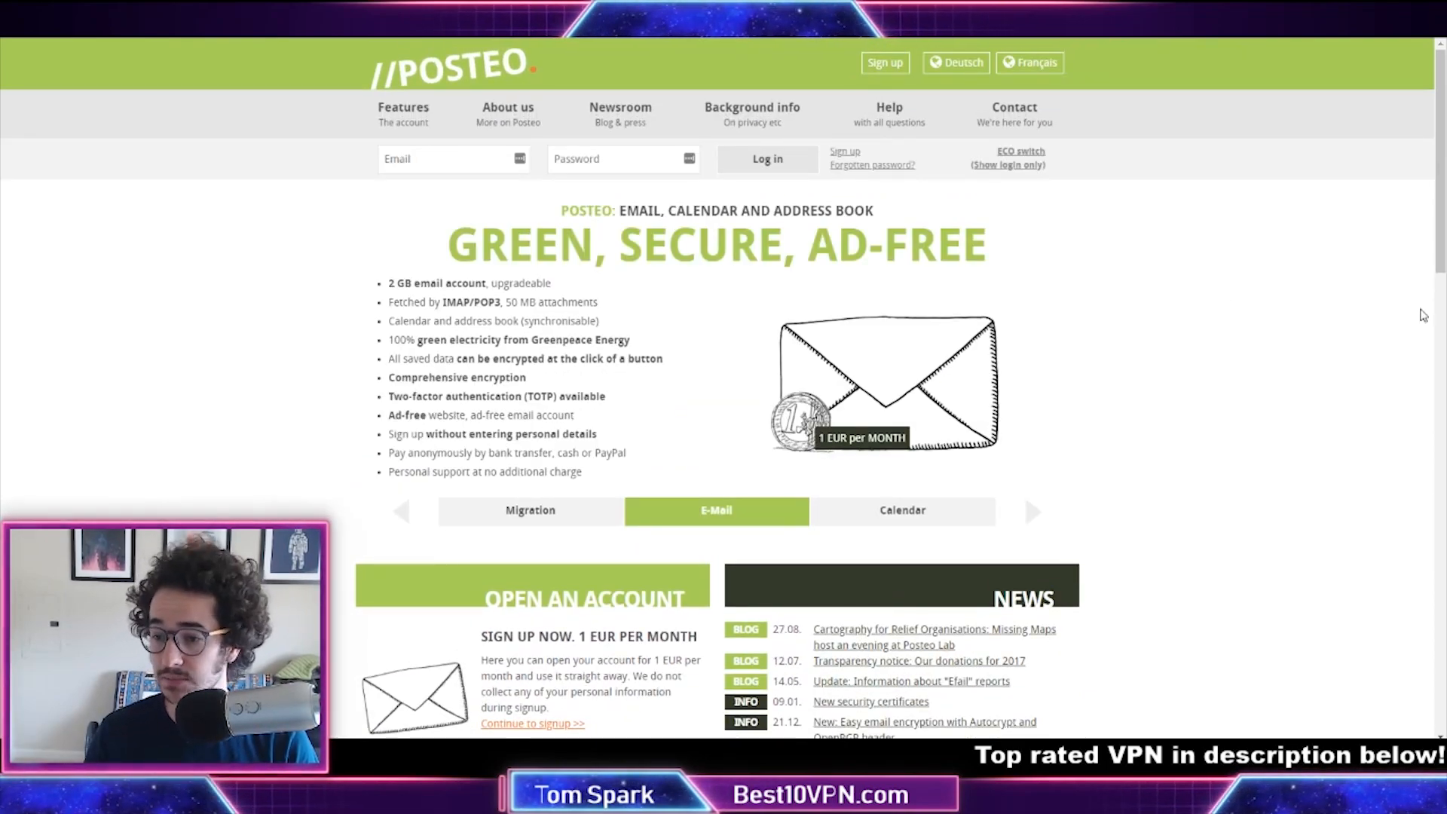
{"action": "mouse_move", "coordinate": [1063, 325]}
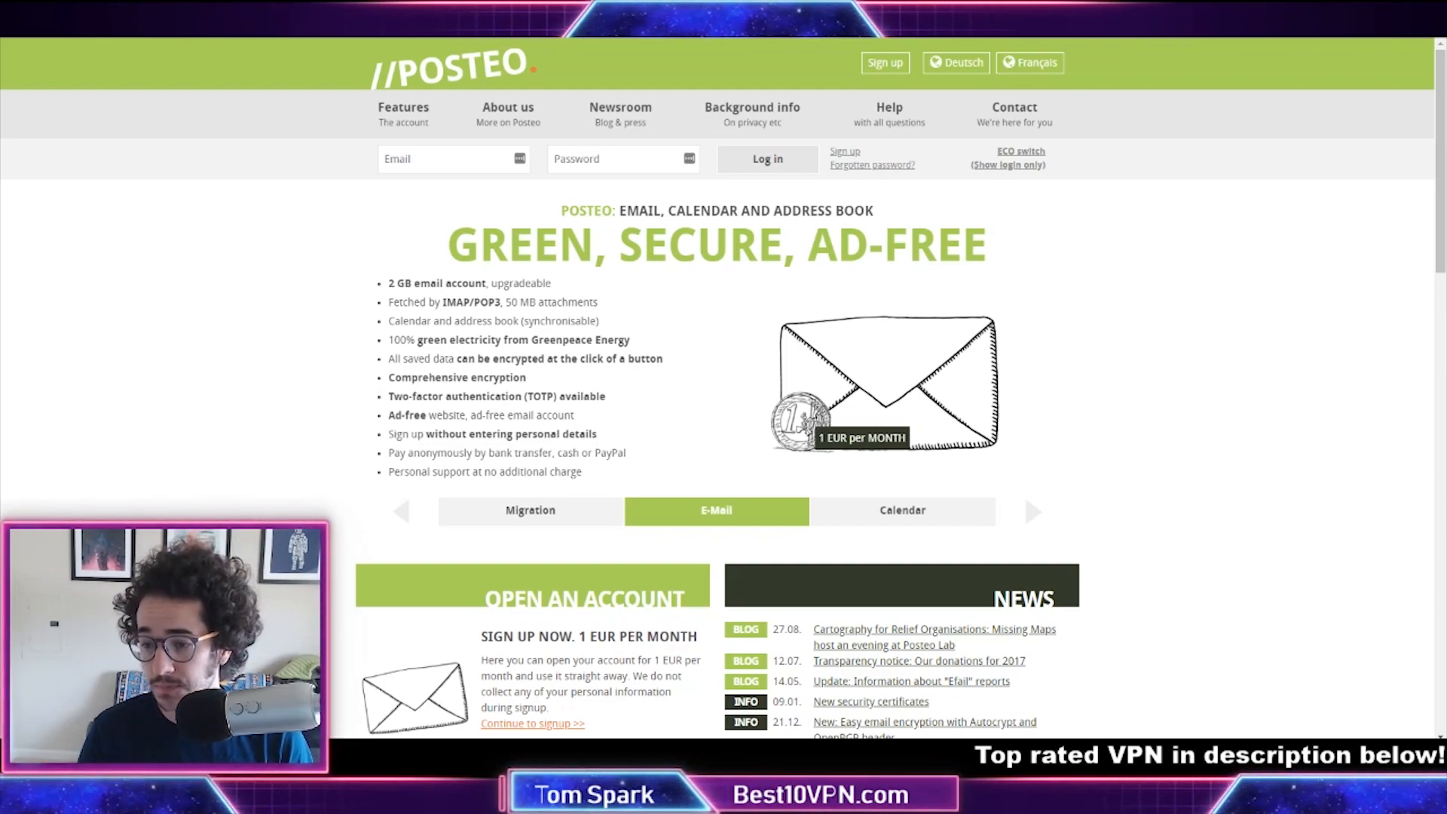
{"action": "mouse_move", "coordinate": [1255, 273]}
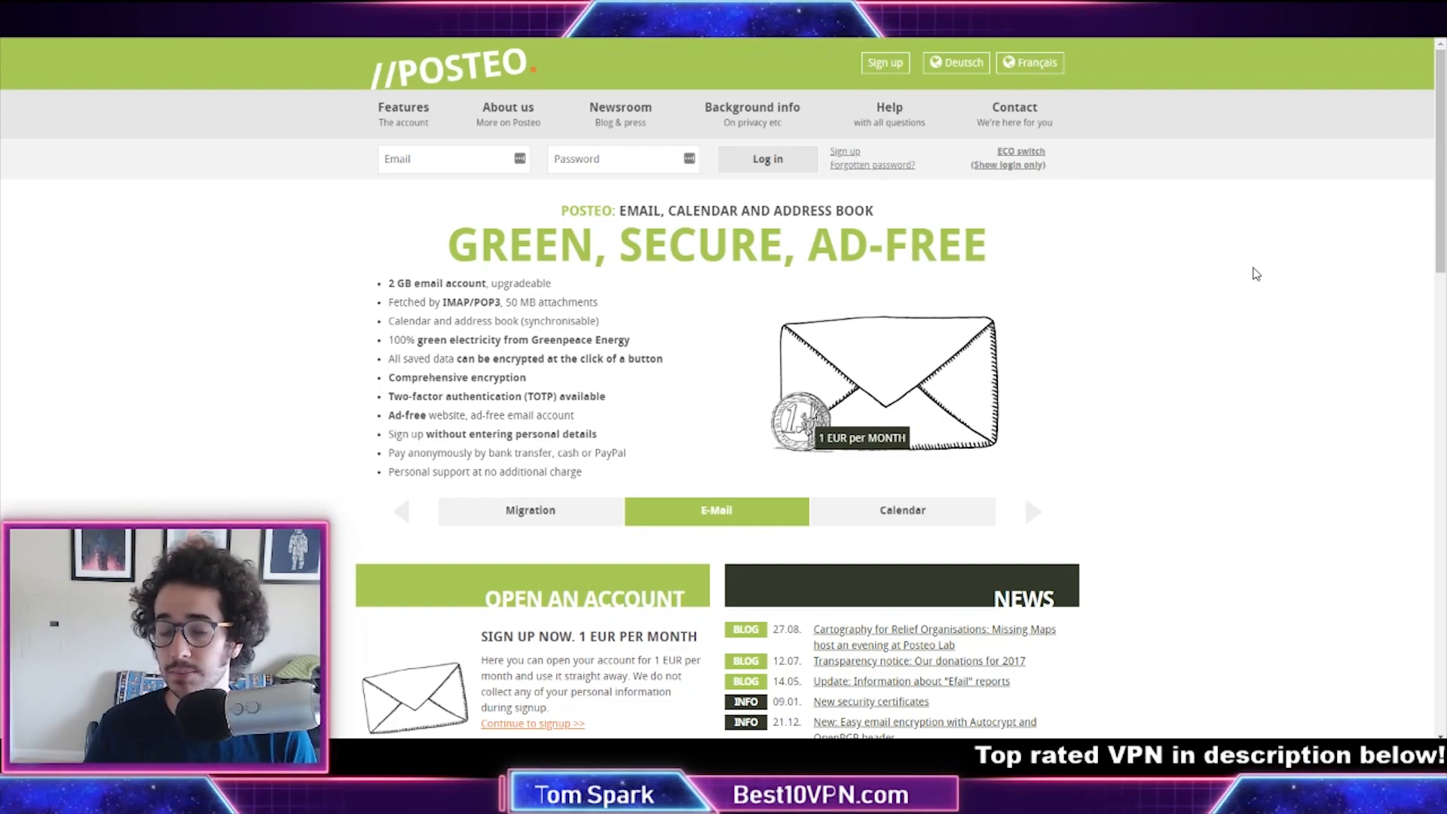
{"action": "scroll", "scroll_direction": "down", "scroll_amount": 3}
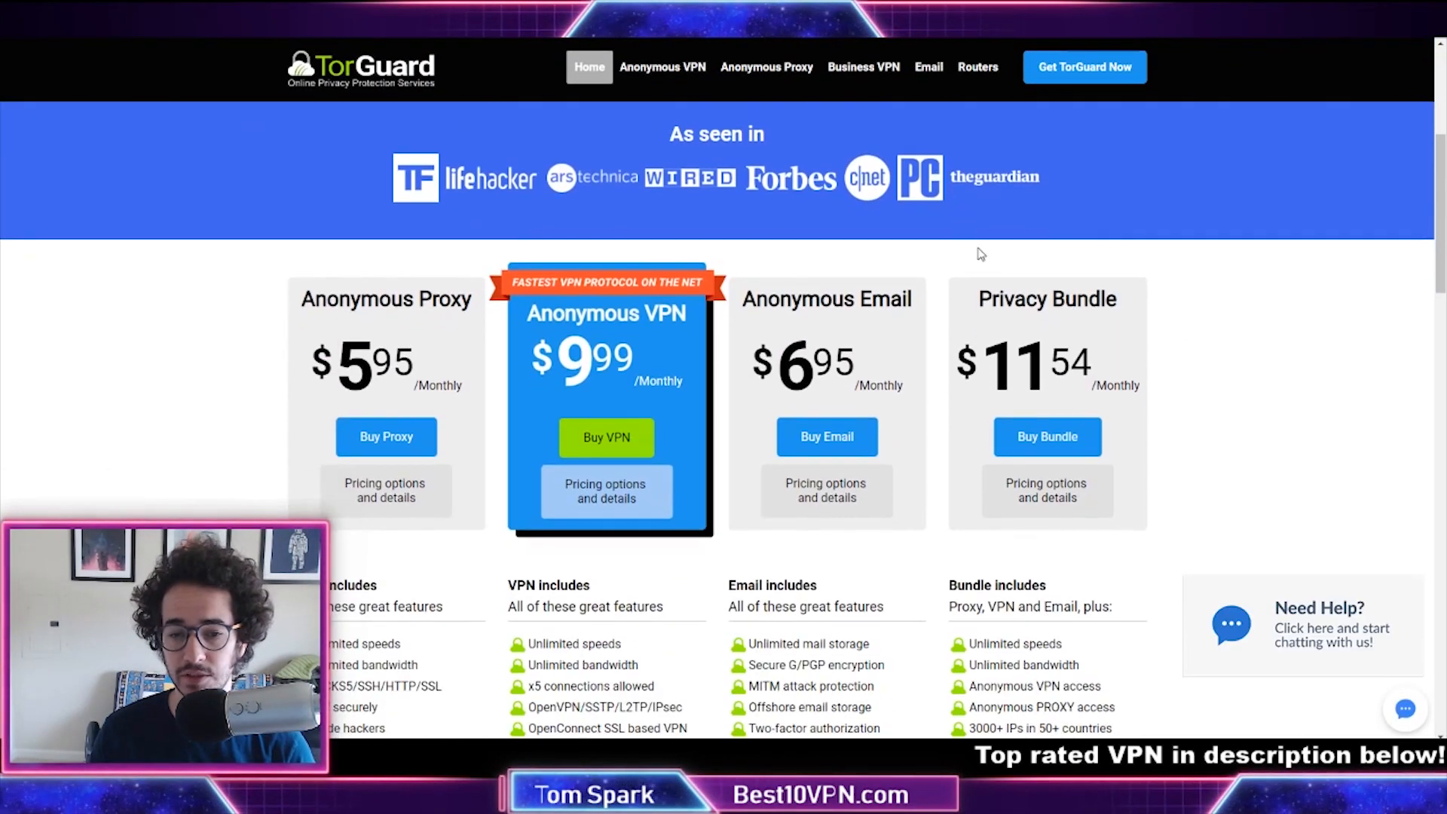
- Scroll to TorGuard's four plans and review the $6.95/month Anonymous Email features
{"action": "scroll", "scroll_direction": "down", "scroll_amount": 3}
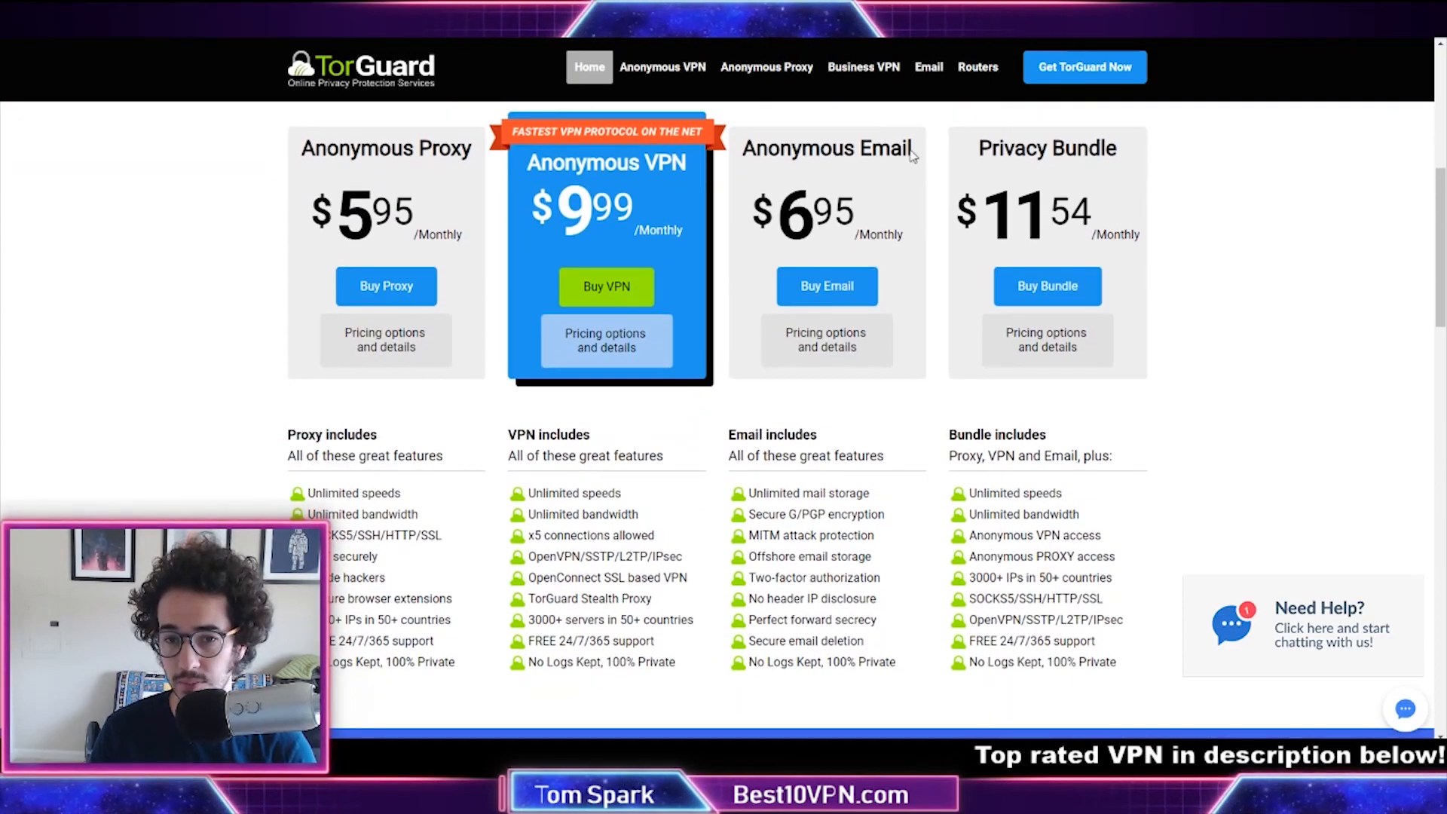
{"action": "double_click", "coordinate": [826, 148]}
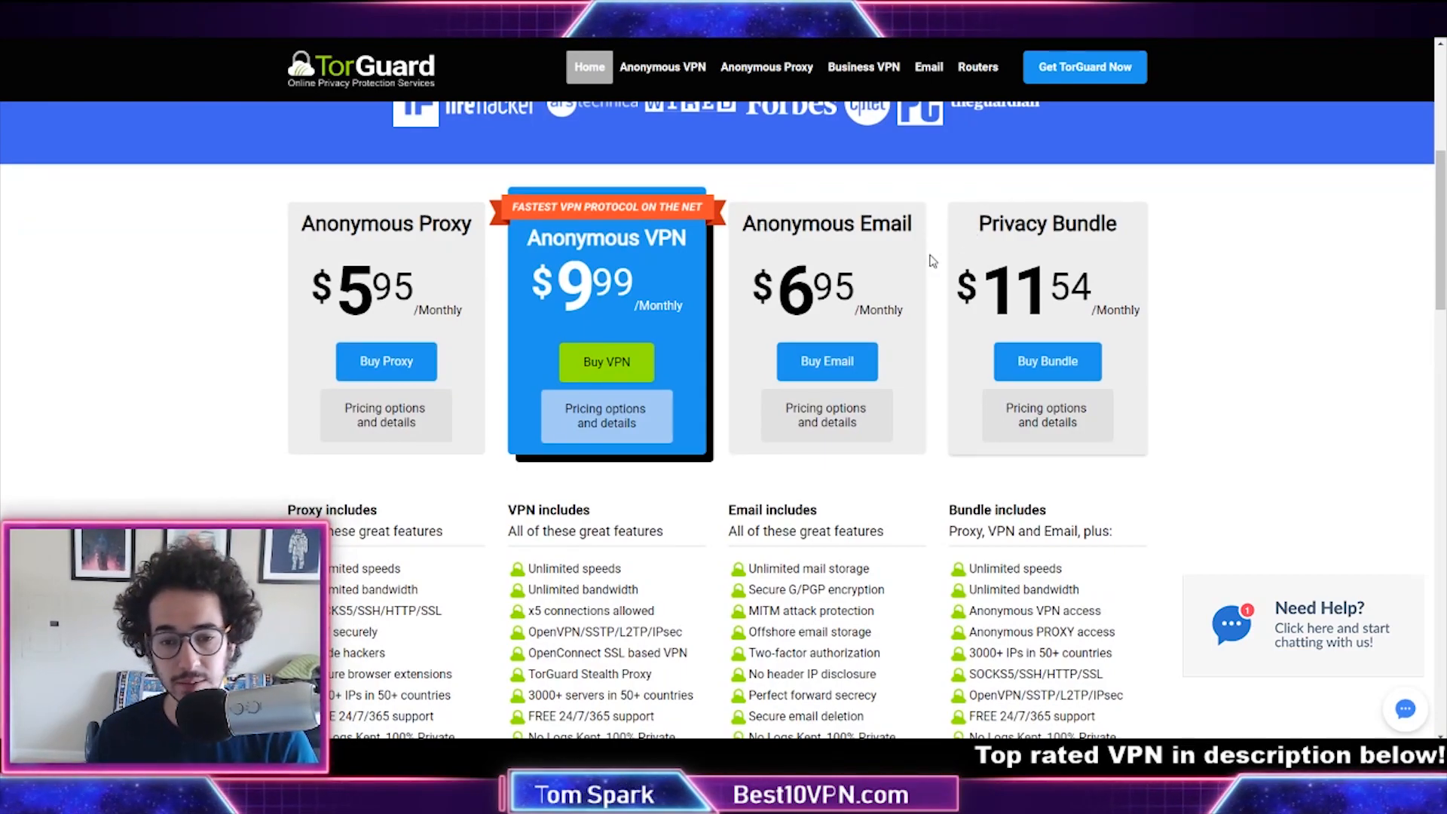
{"action": "scroll", "scroll_direction": "down", "scroll_amount": 3}
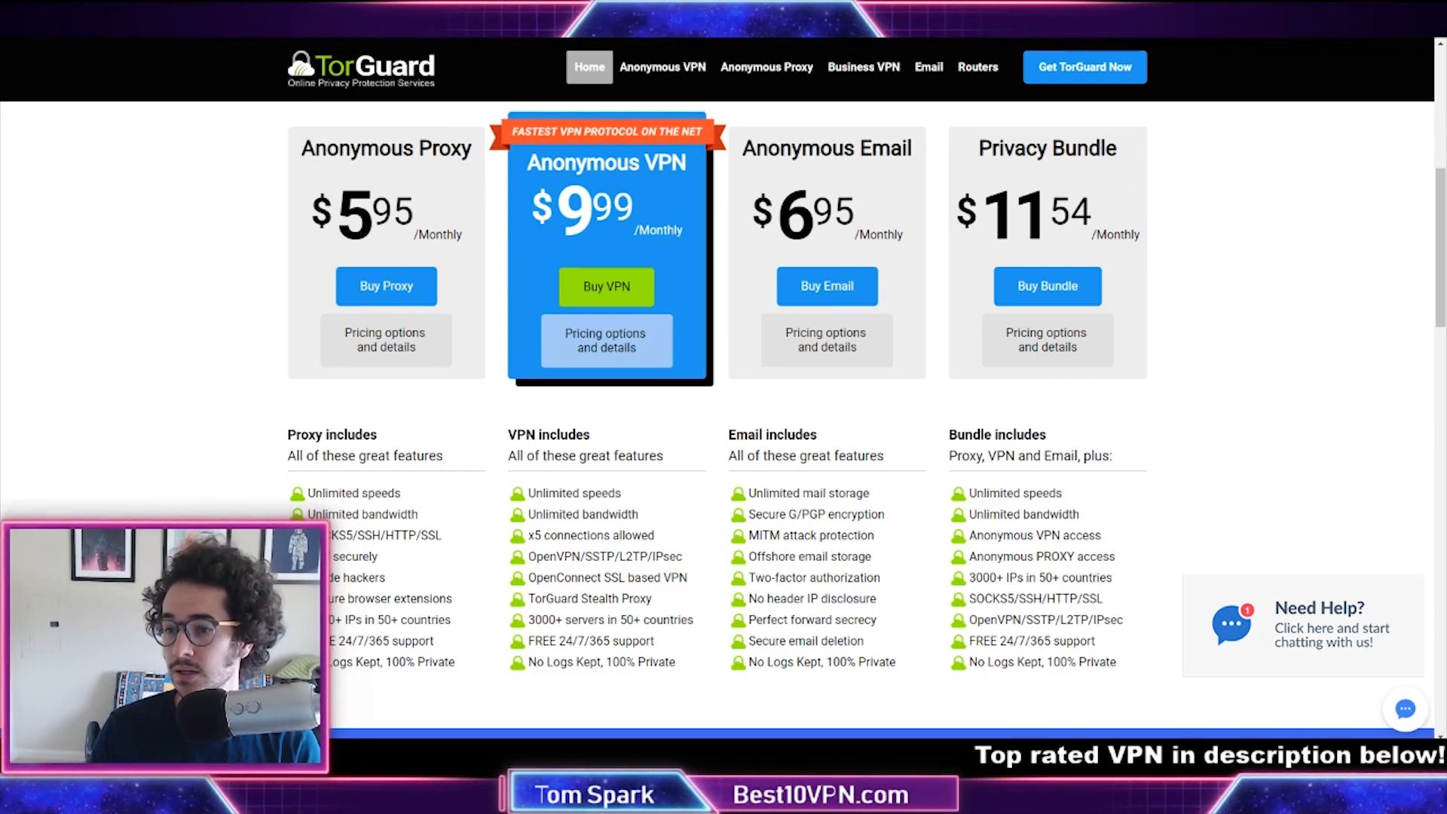
{"action": "mouse_move", "coordinate": [736, 477]}
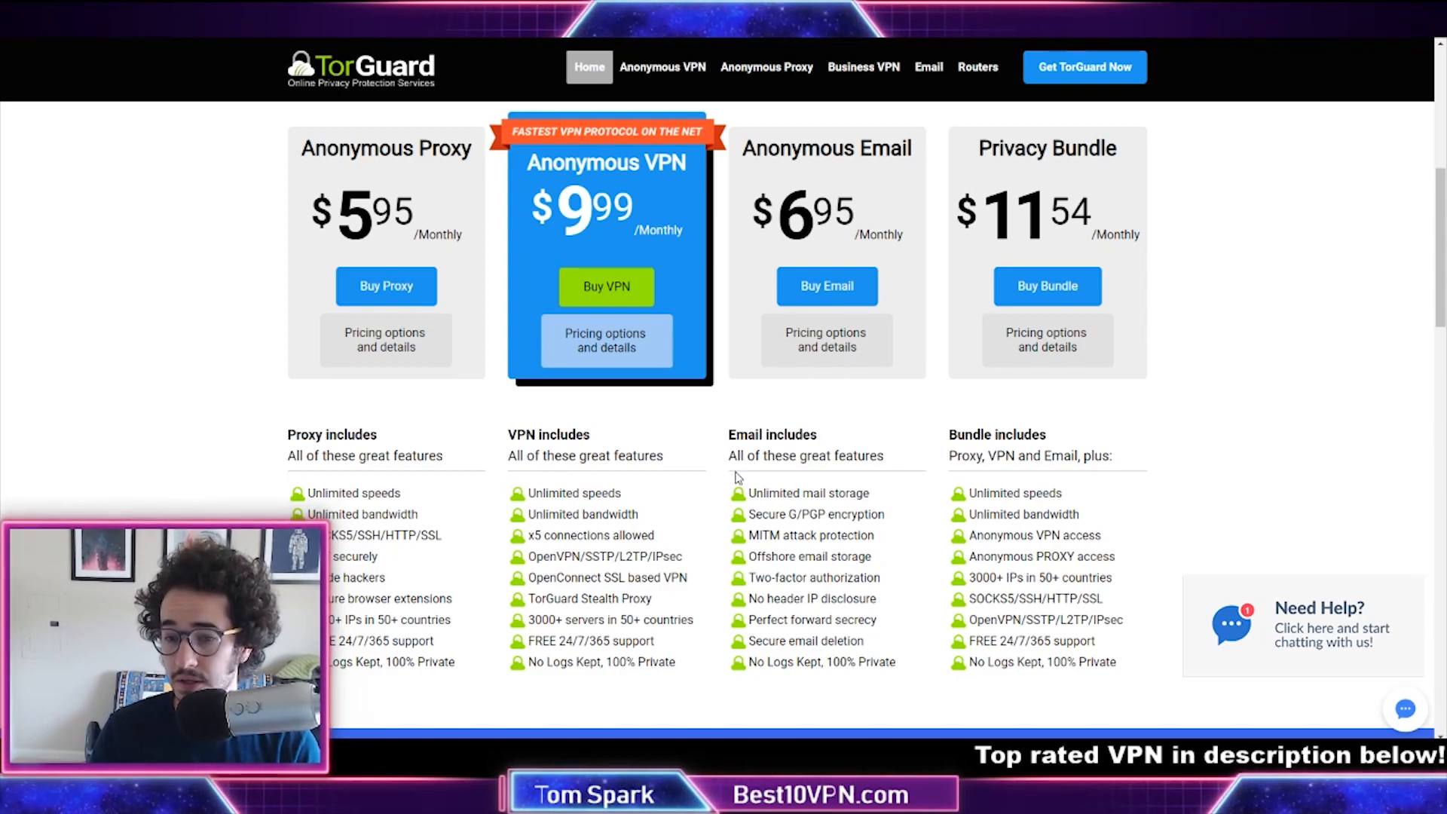
{"action": "left_click_drag", "start_coordinate": [747, 492], "coordinate": [895, 662]}
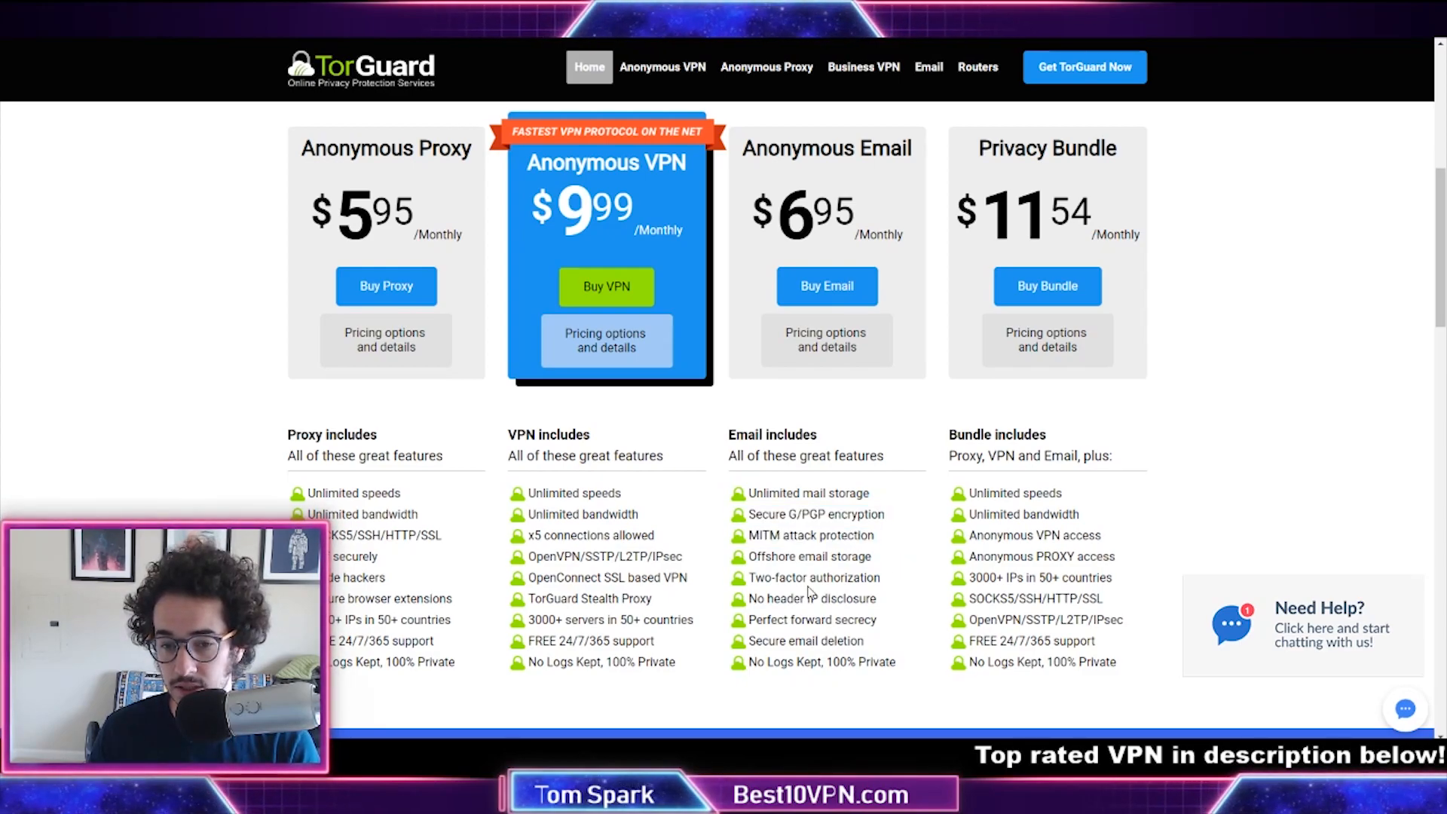
{"action": "double_click", "coordinate": [811, 576]}
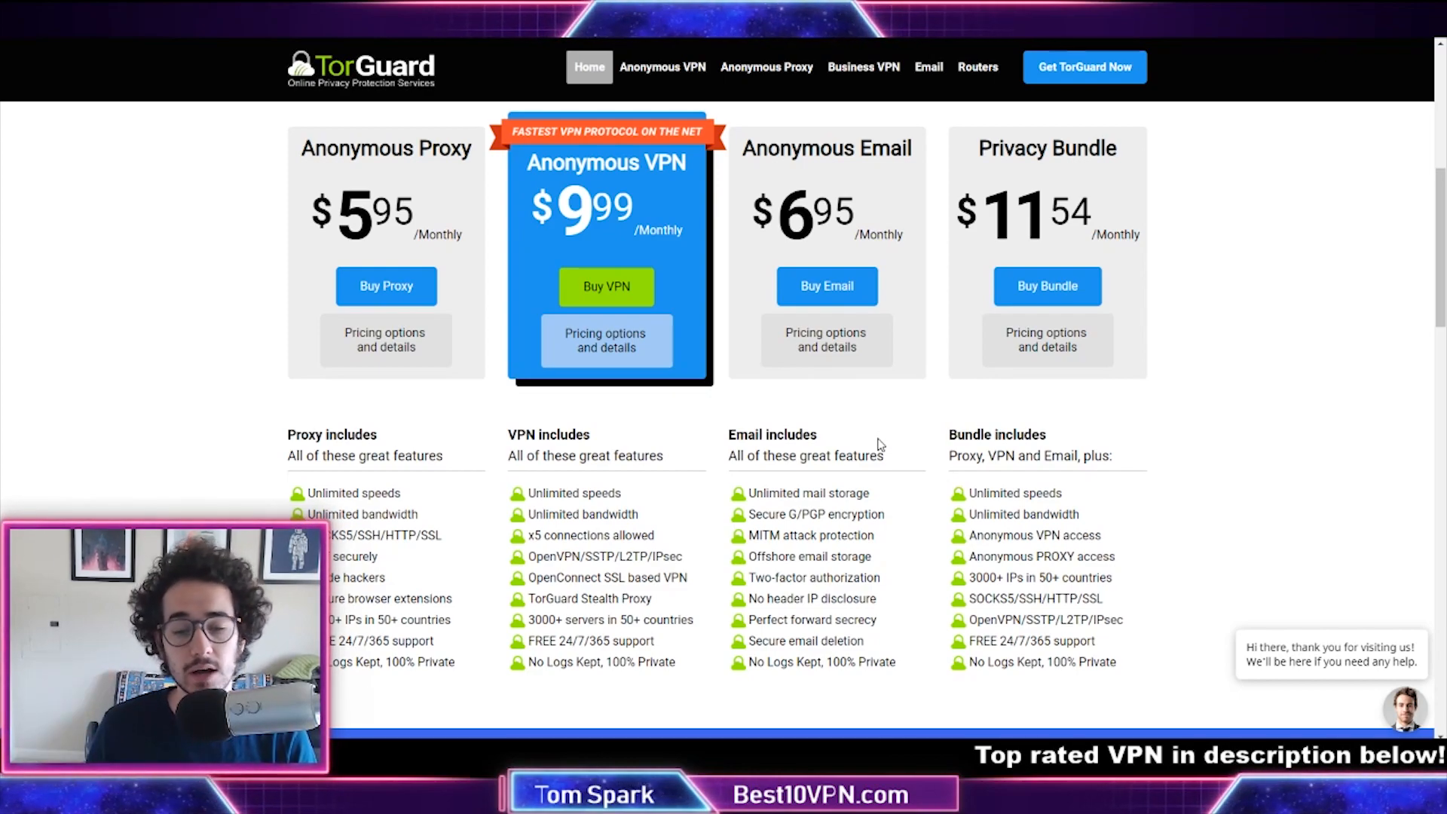
{"action": "mouse_move", "coordinate": [720, 139]}
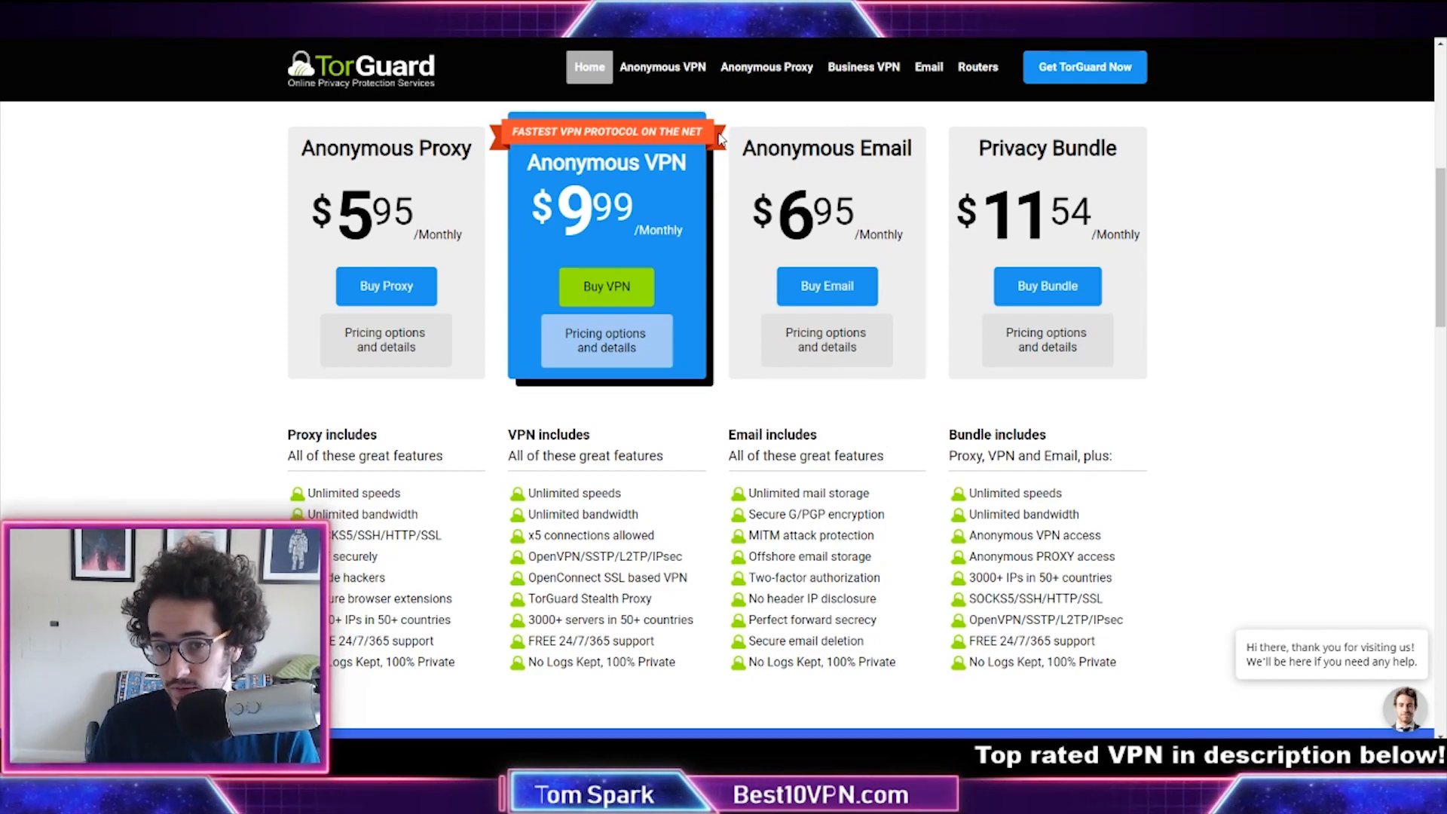
{"action": "scroll", "scroll_direction": "down", "scroll_amount": 3}
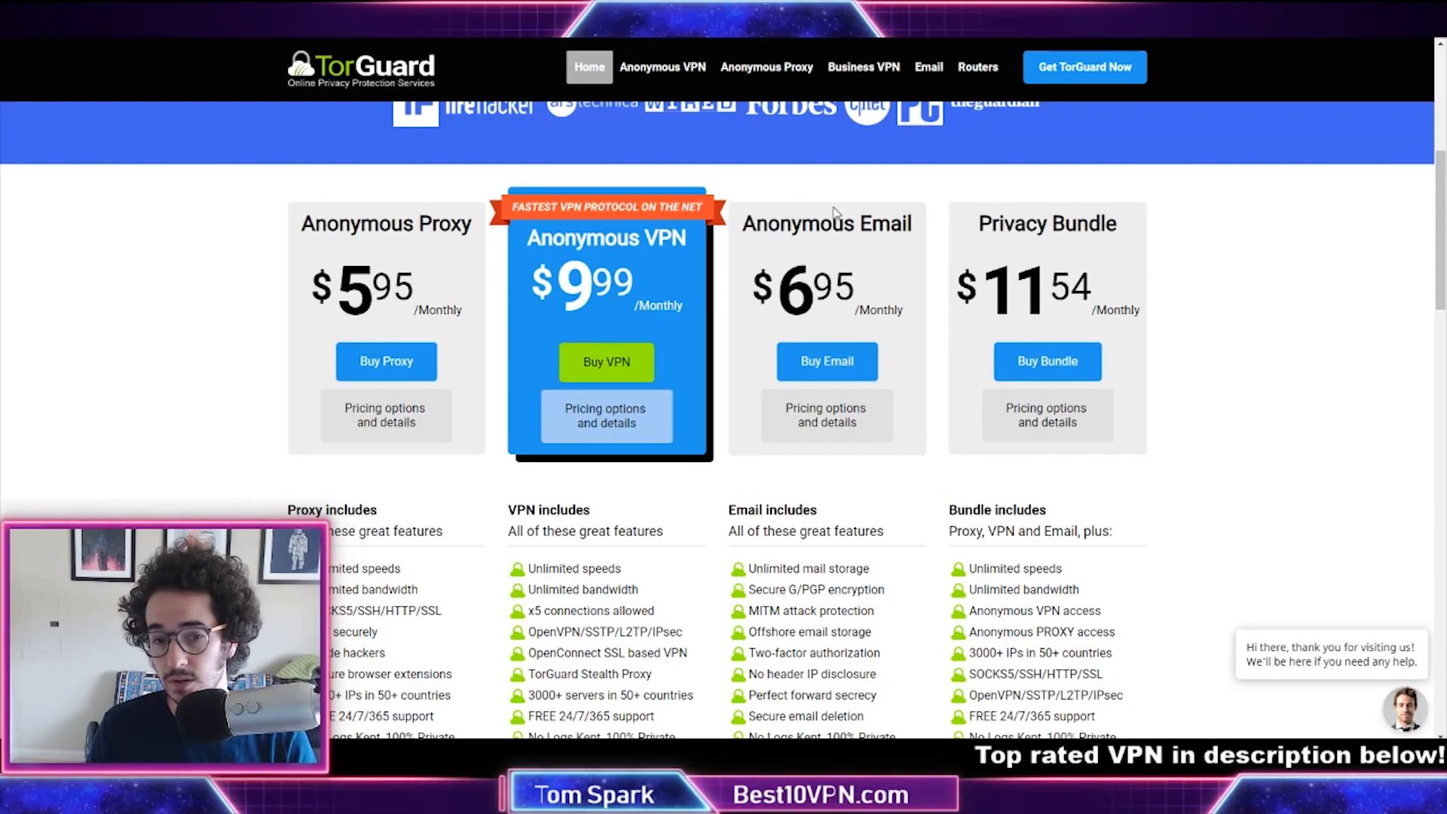
{"action": "double_click", "coordinate": [825, 223]}
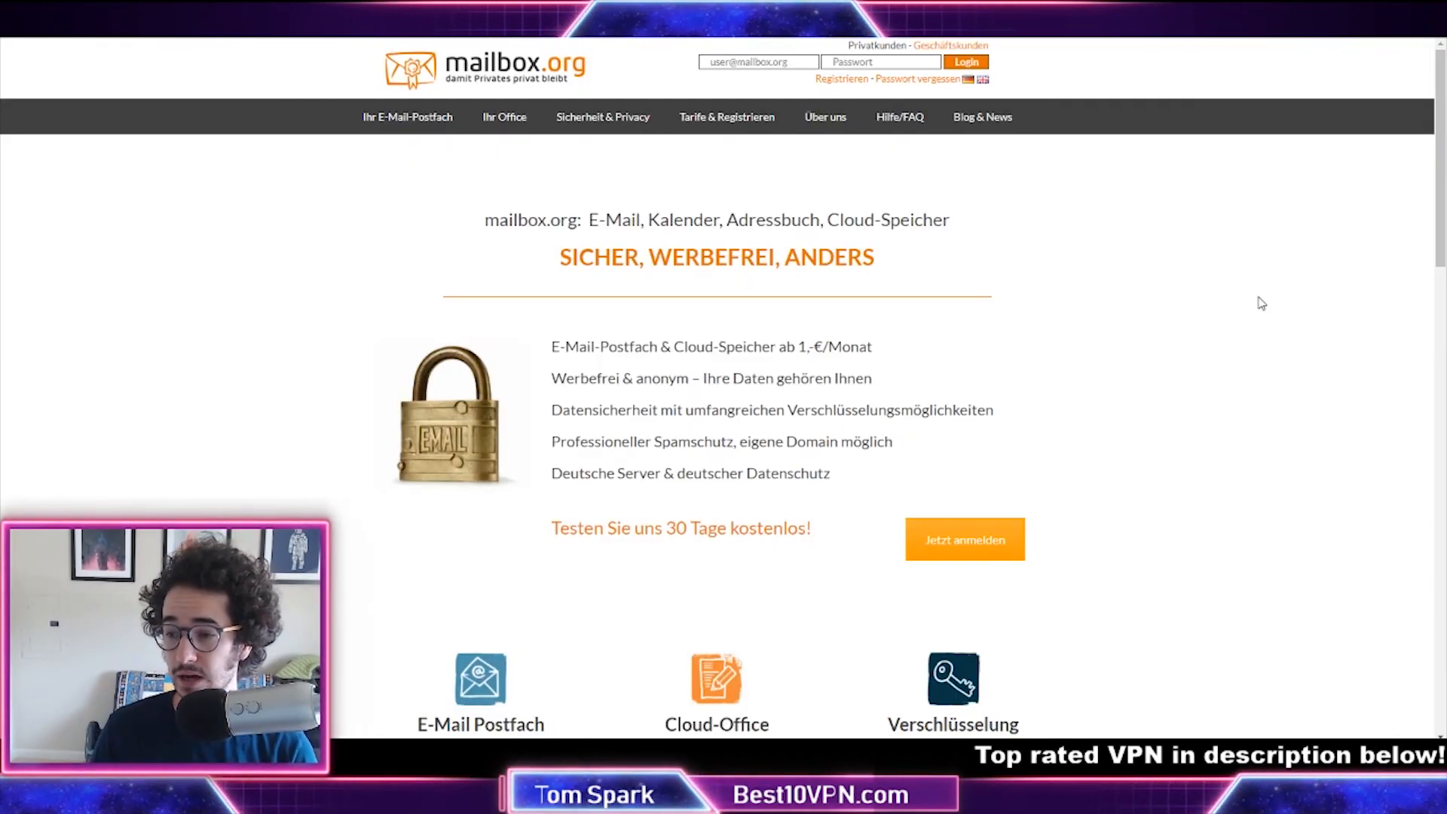
{"action": "mouse_move", "coordinate": [744, 157]}
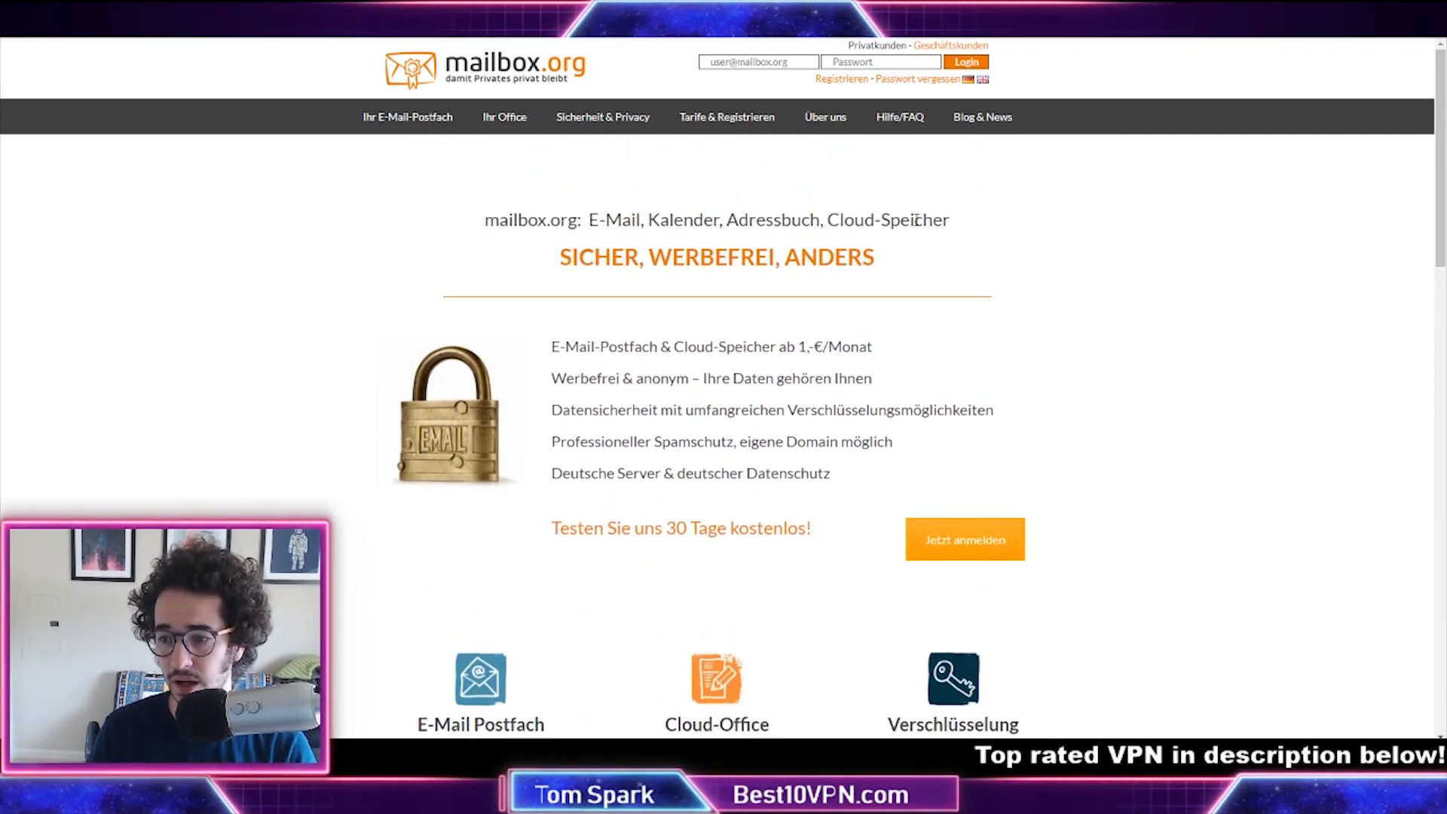
{"action": "mouse_move", "coordinate": [1057, 234]}
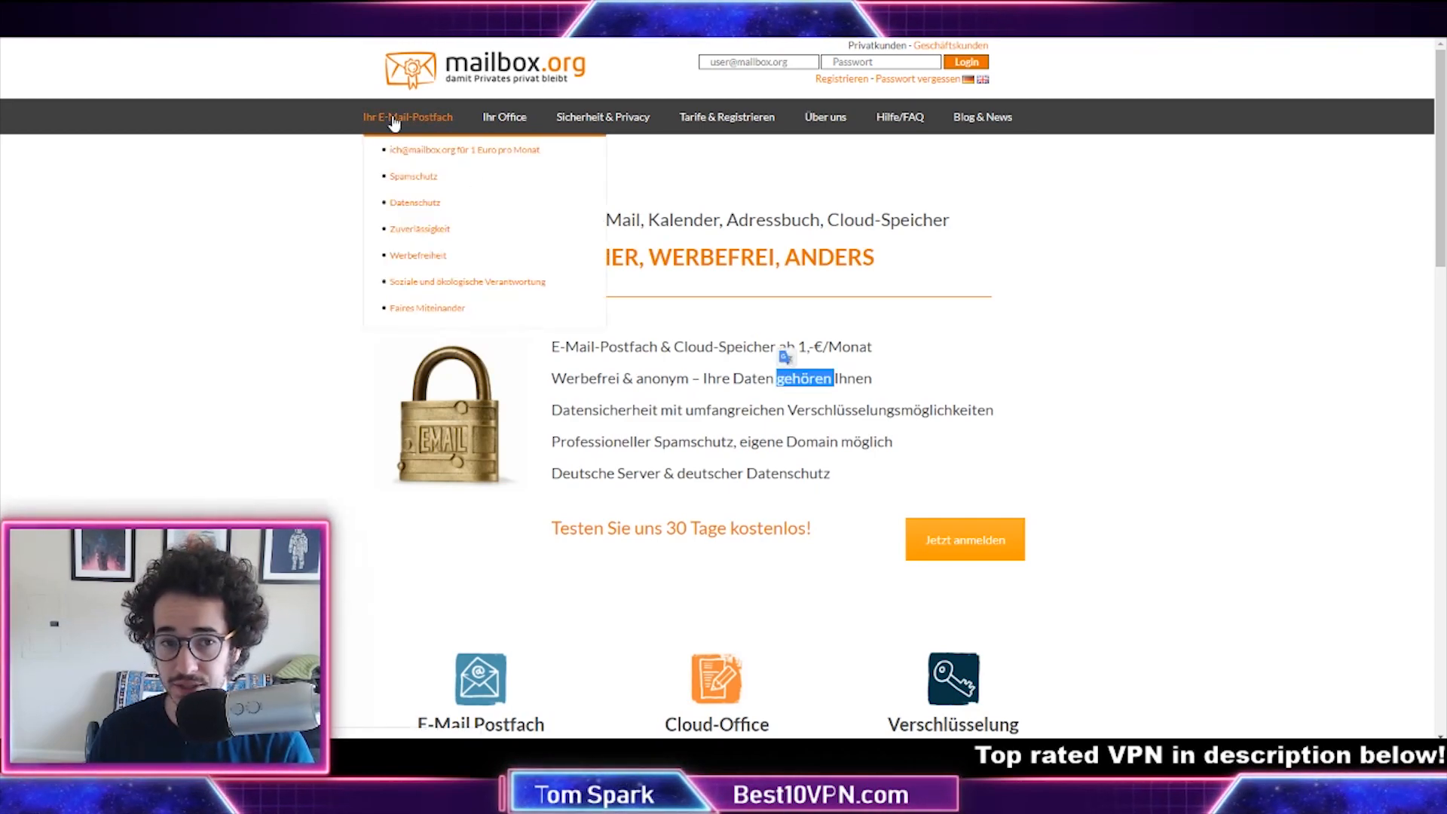
{"action": "mouse_move", "coordinate": [841, 365]}
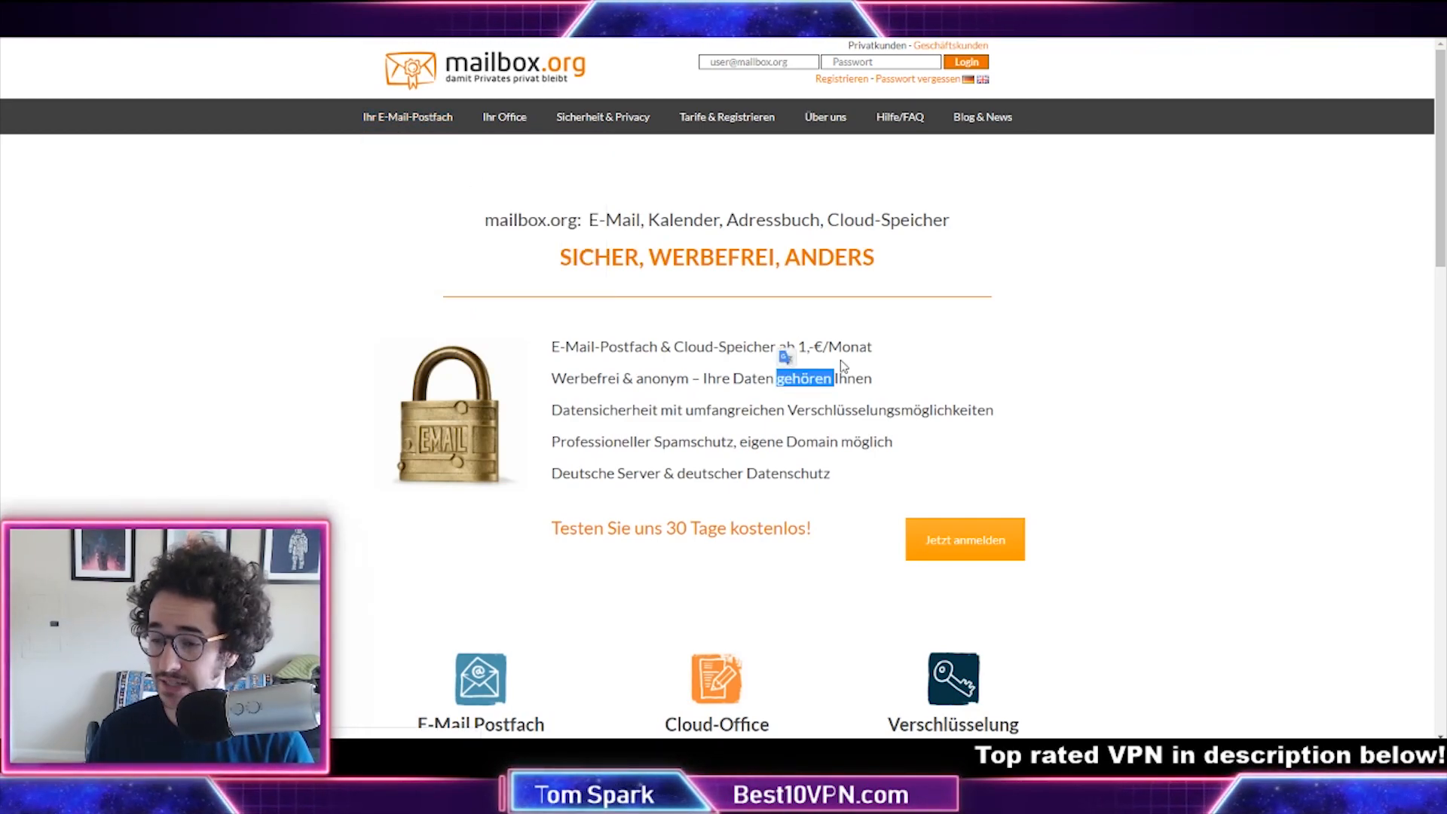
{"action": "mouse_move", "coordinate": [978, 401]}
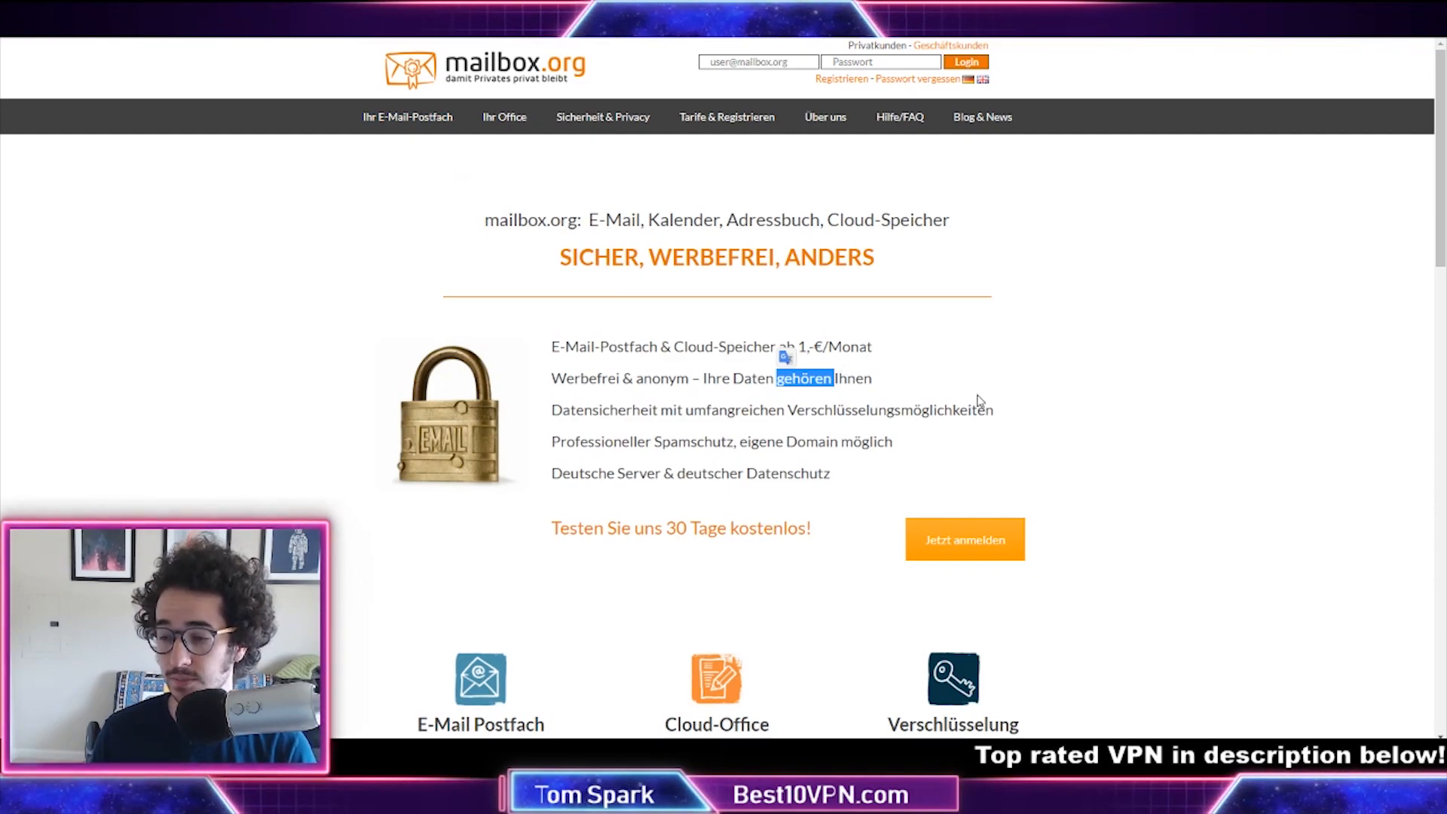
- Scroll mailbox.org down to the E-Mail Postfach, Cloud-Office and Verschlüsselung boxes
{"action": "scroll", "scroll_direction": "down", "scroll_amount": 3}
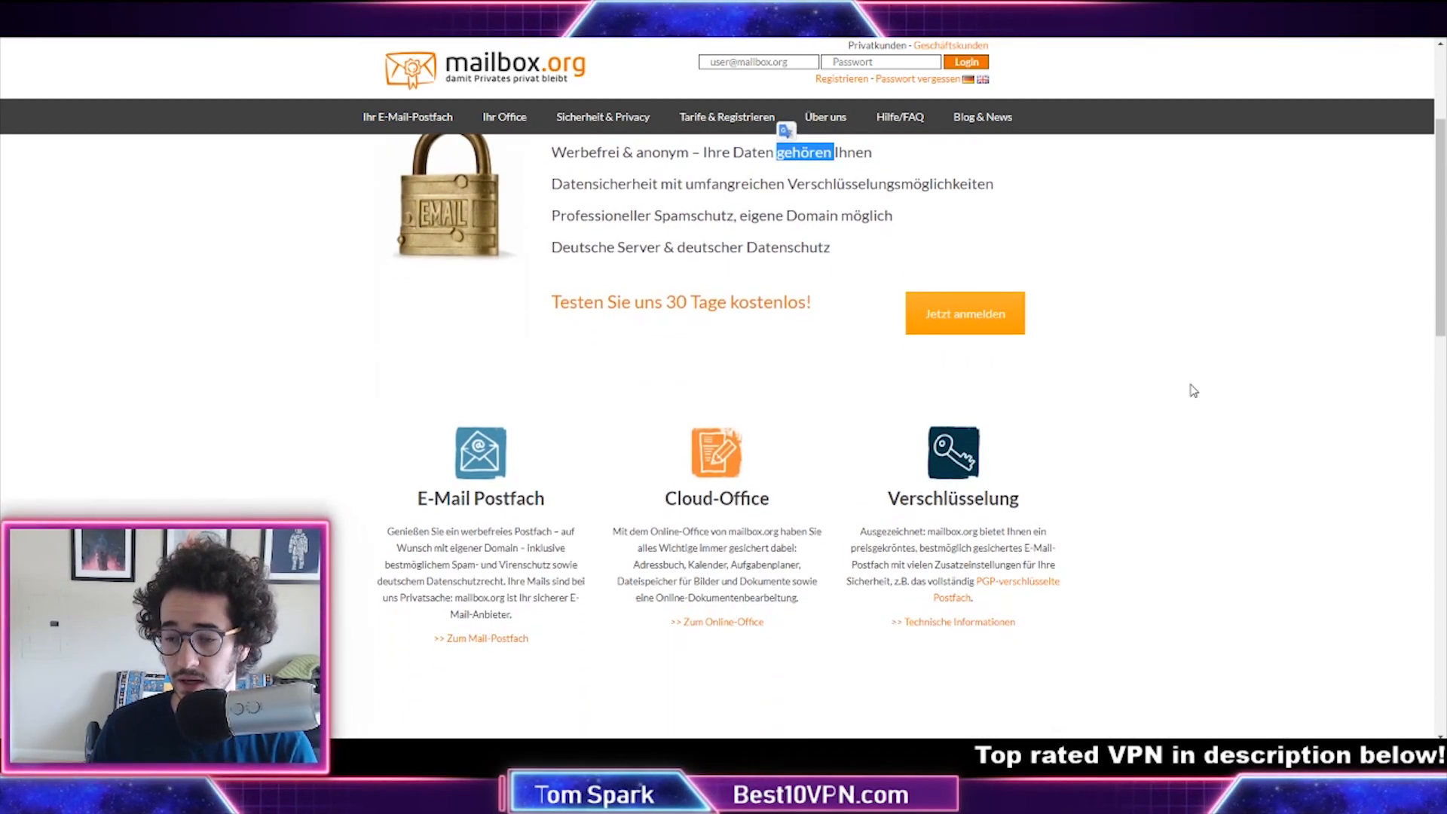
{"action": "scroll", "scroll_direction": "down", "scroll_amount": 3}
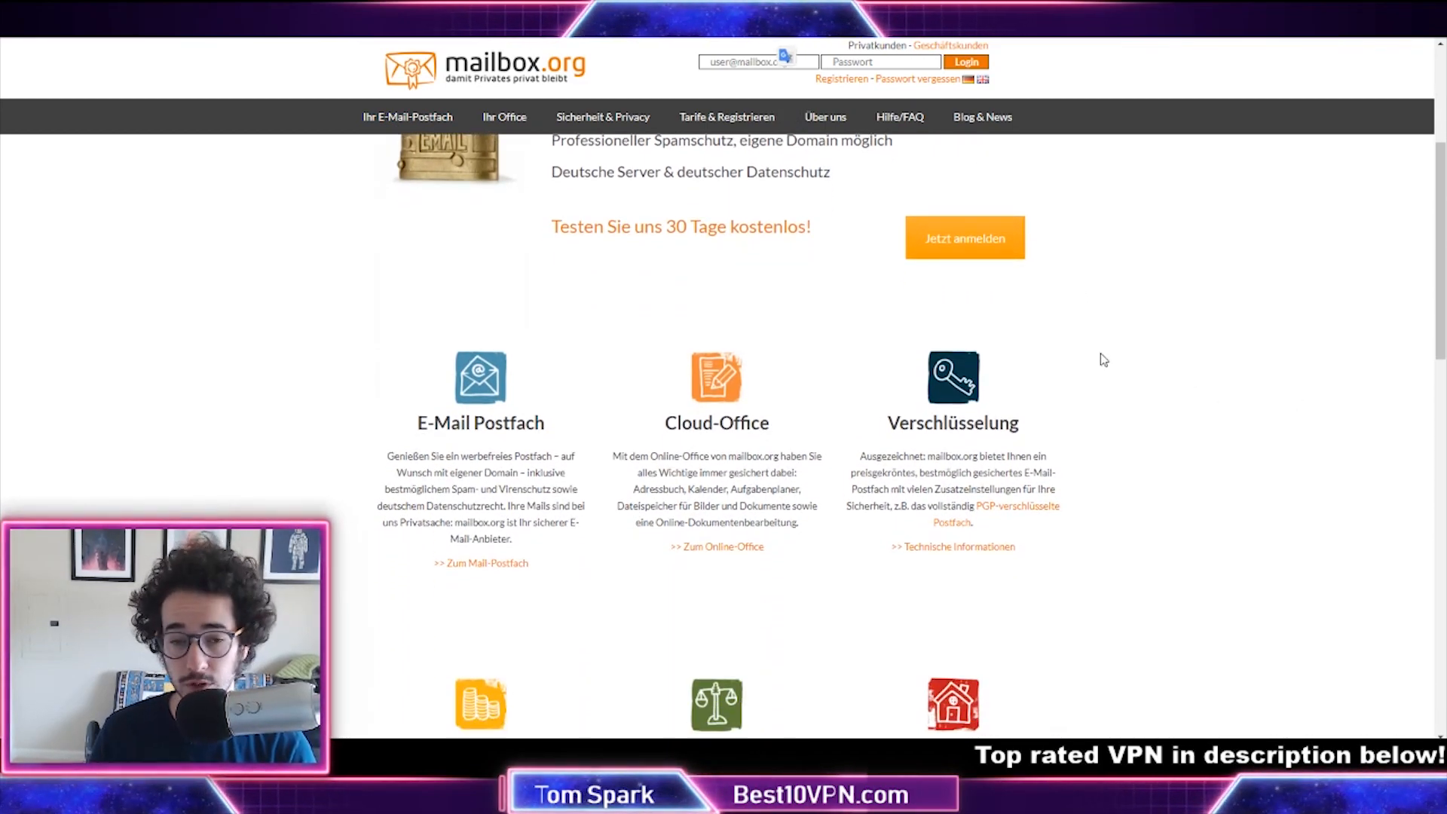
{"action": "scroll", "scroll_direction": "down", "scroll_amount": 3}
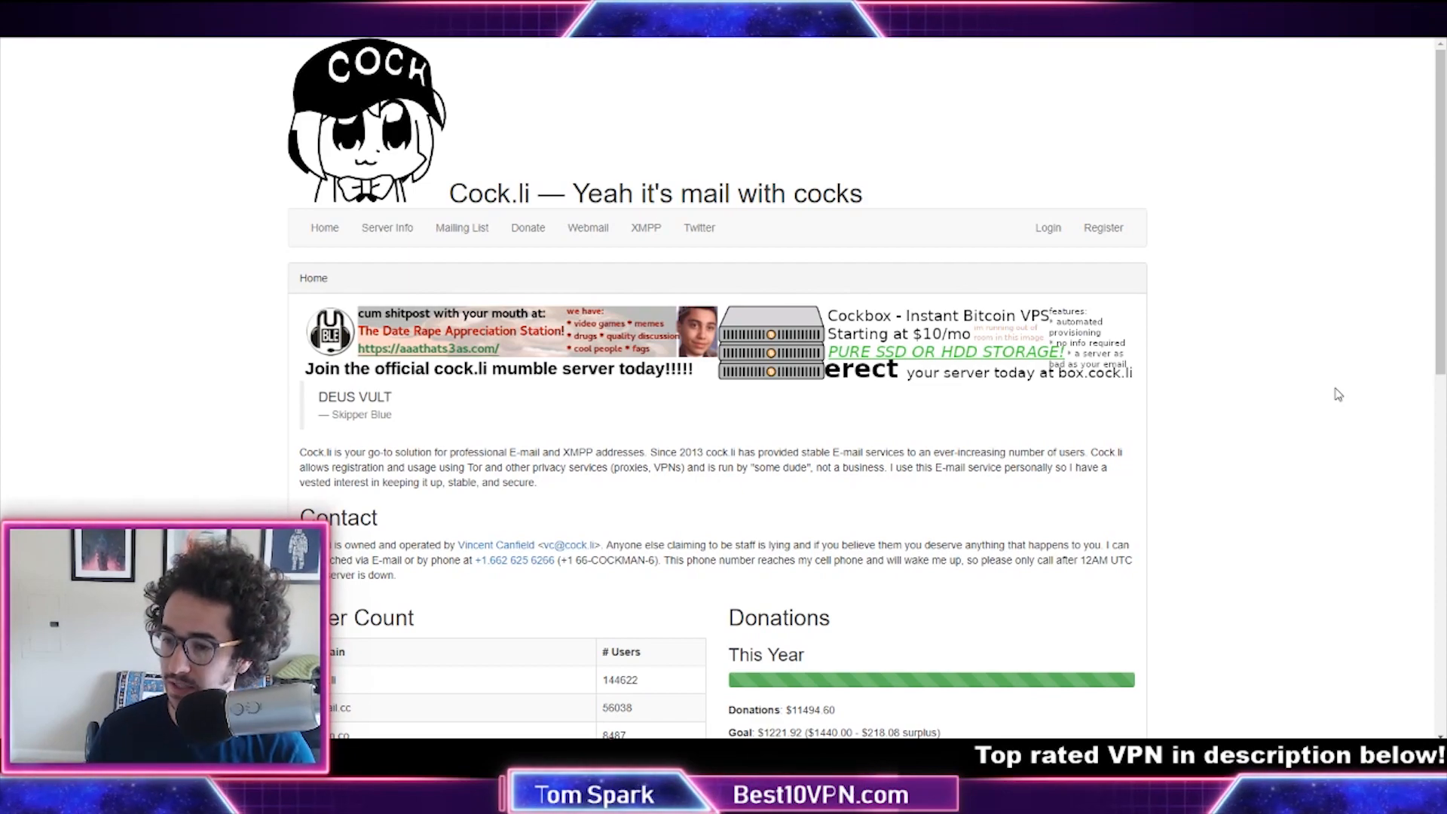
- Scroll past User Count and Donations, briefly highlighting the 'How can I trust you?' paragraph
{"action": "scroll", "scroll_direction": "down", "scroll_amount": 3}
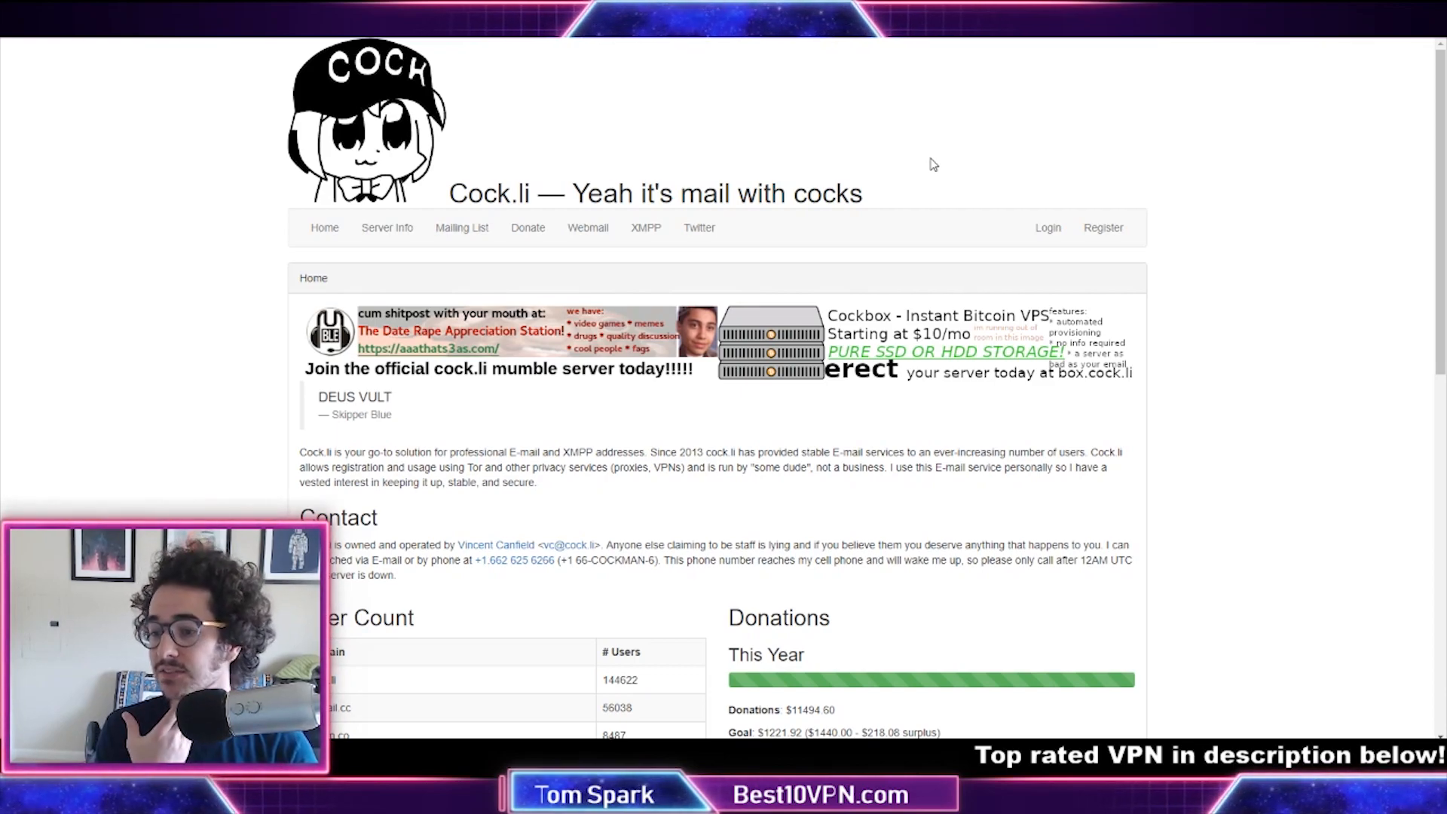
{"action": "mouse_move", "coordinate": [1060, 189]}
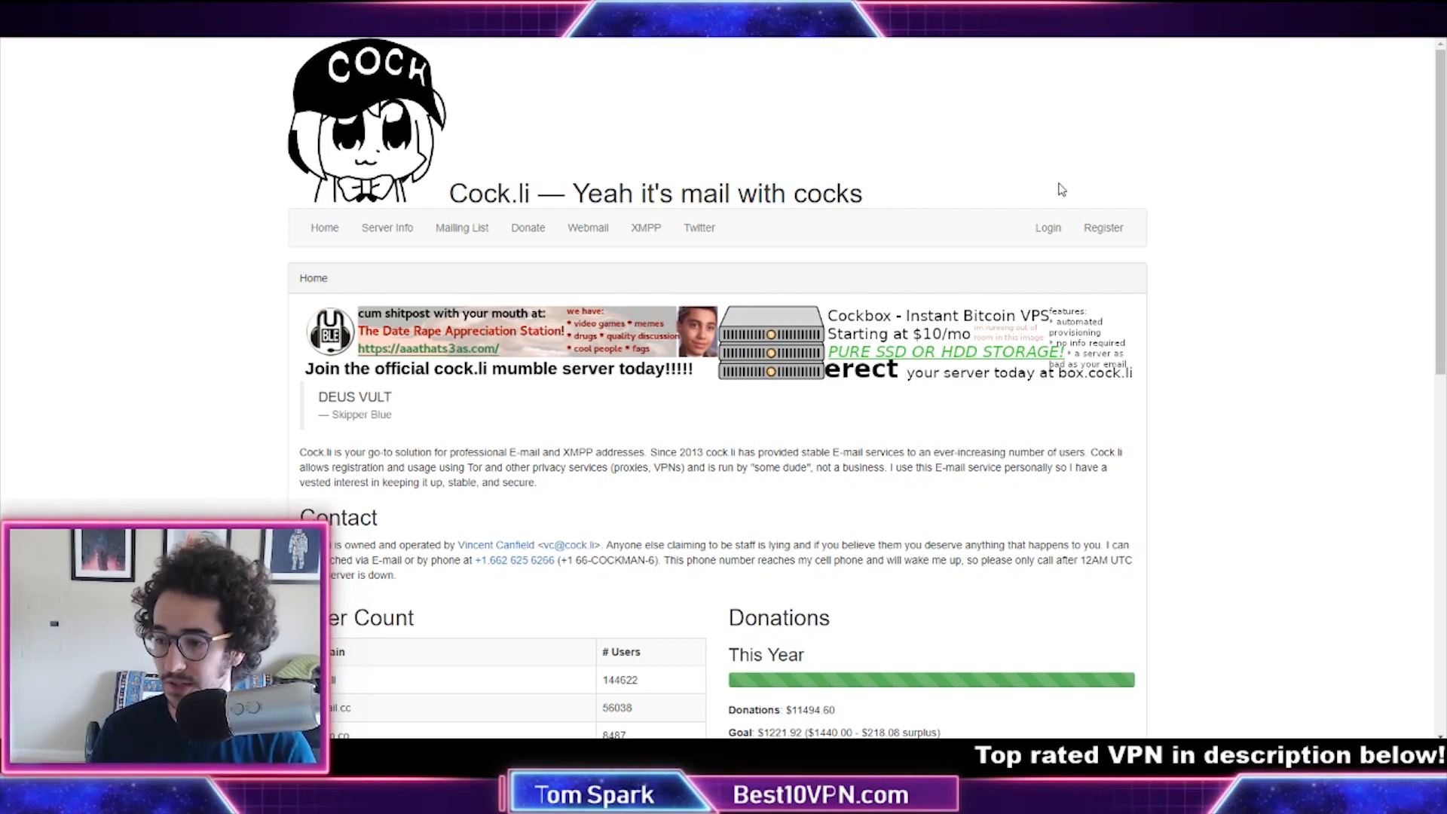
{"action": "scroll", "scroll_direction": "down", "scroll_amount": 3}
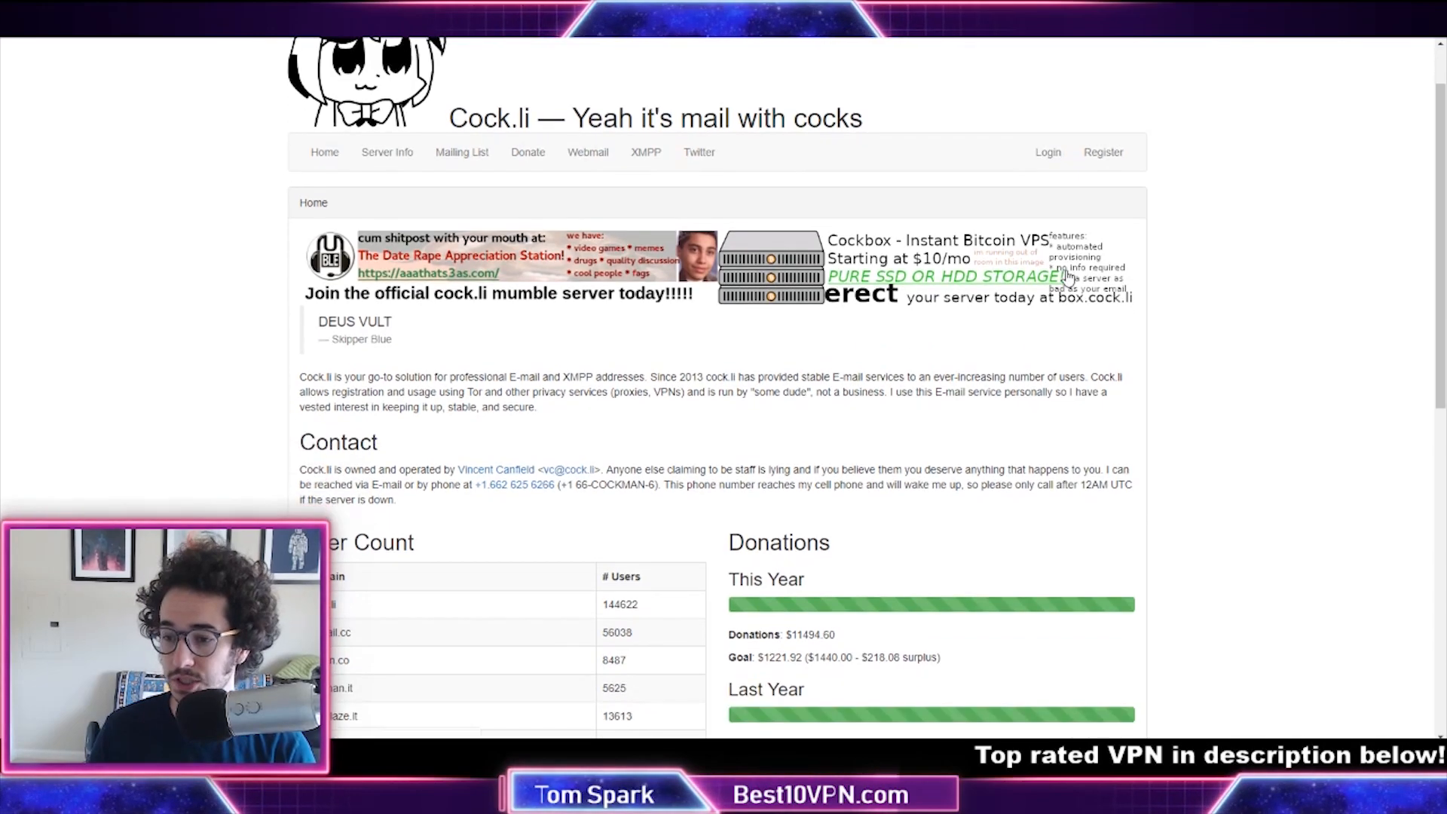
{"action": "scroll", "scroll_direction": "down", "scroll_amount": 3}
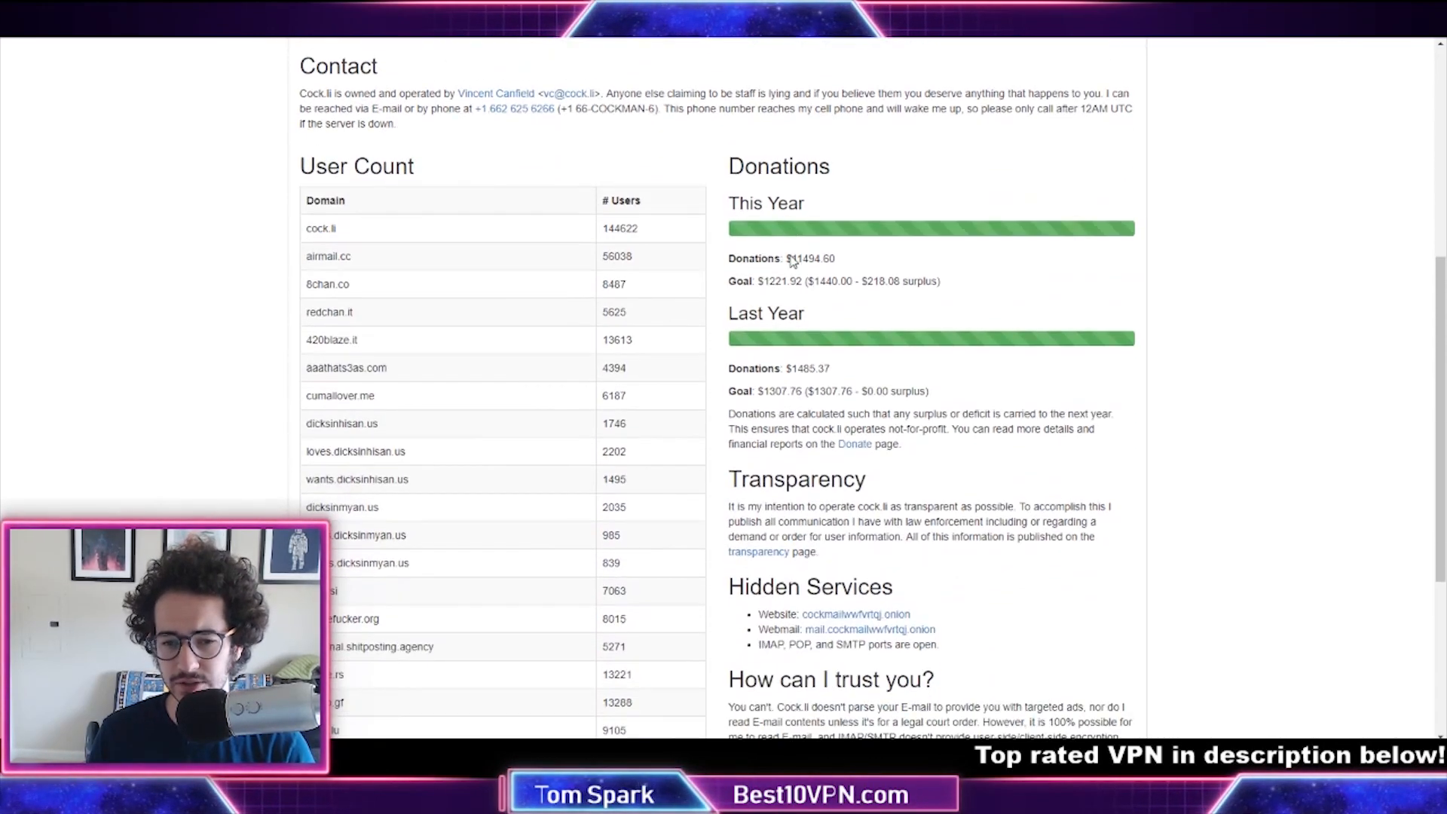
{"action": "scroll", "scroll_direction": "down", "scroll_amount": 3}
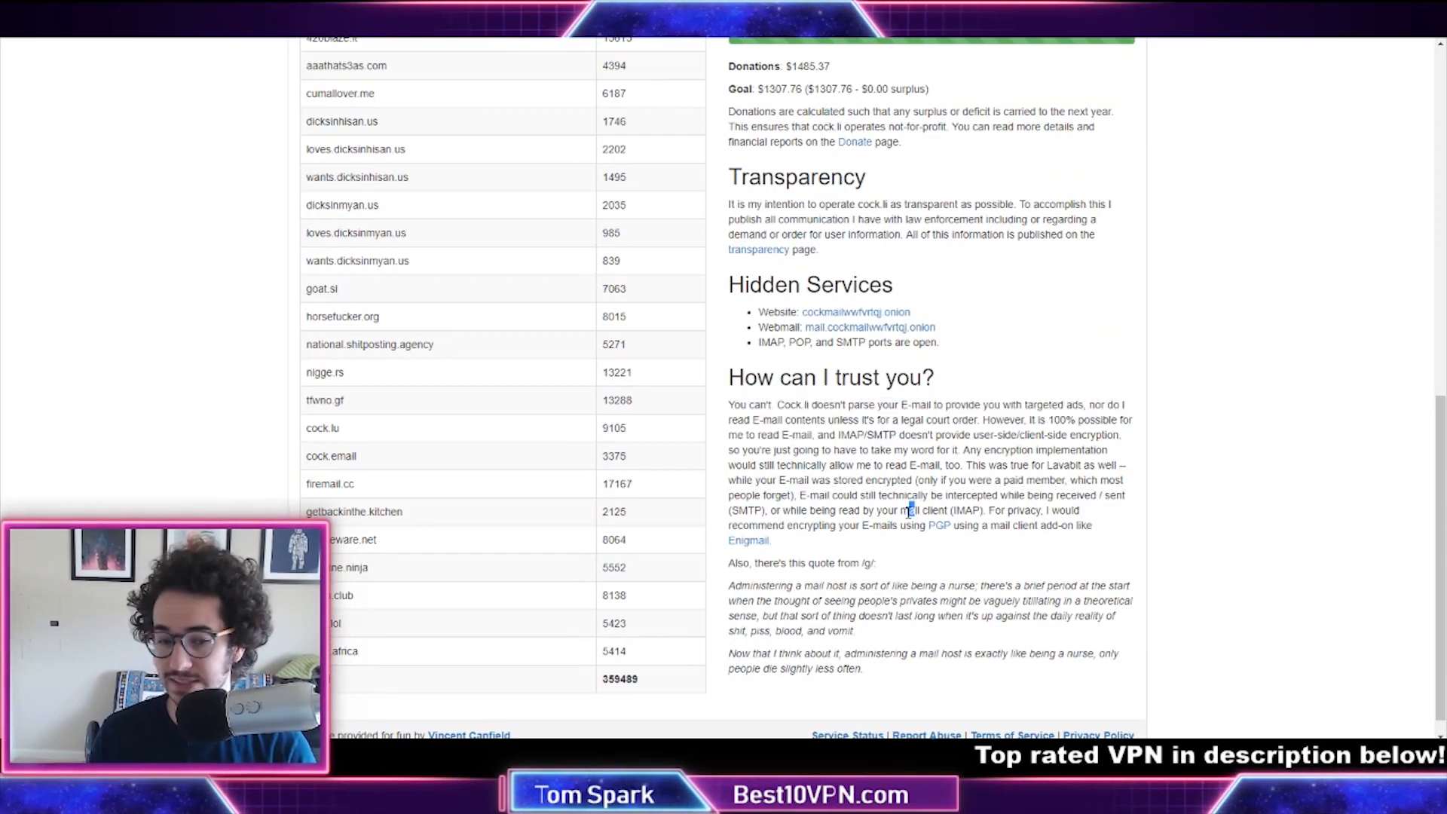
{"action": "left_click_drag", "start_coordinate": [728, 404], "coordinate": [773, 540]}
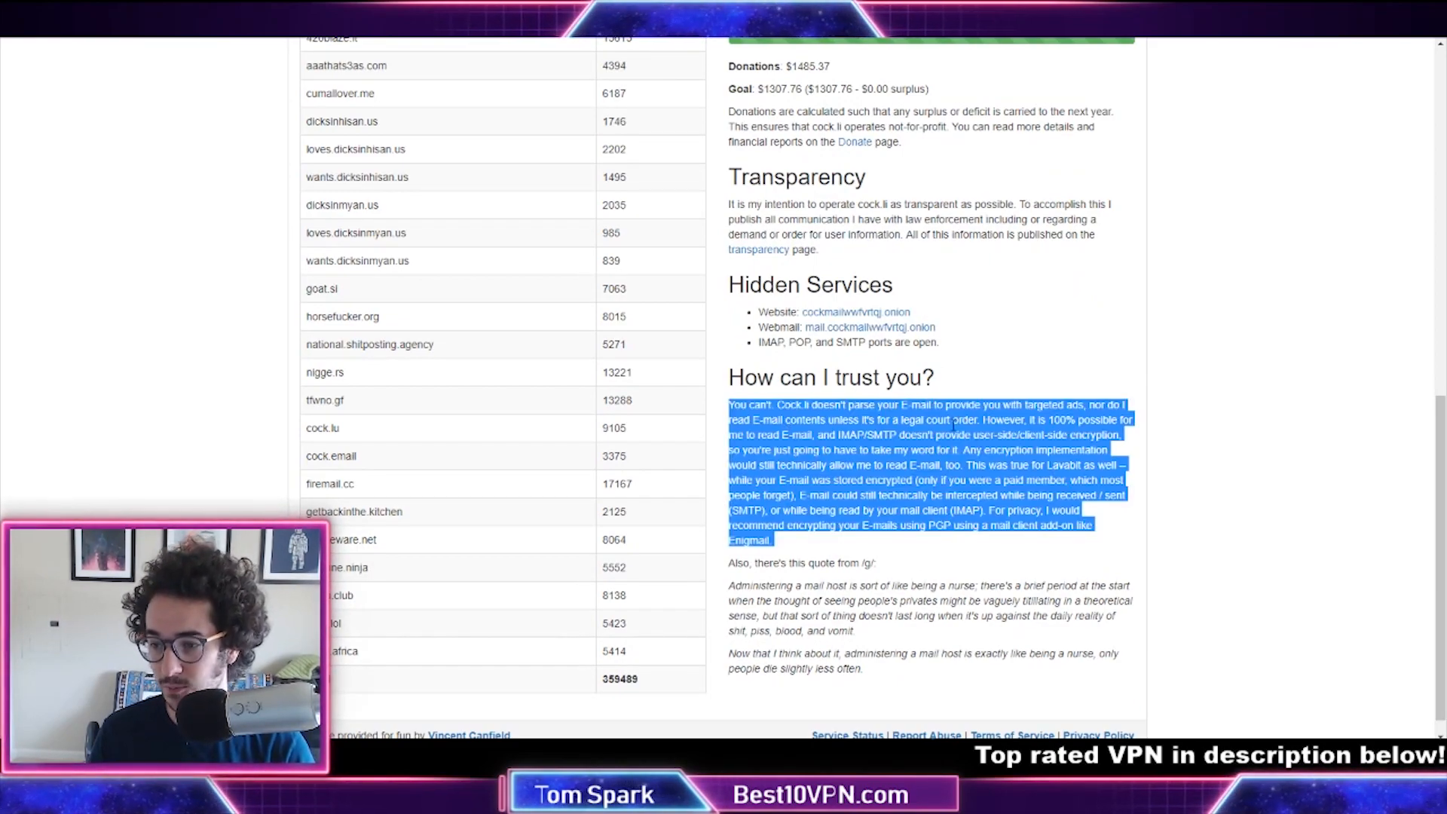
{"action": "left_click", "coordinate": [973, 324]}
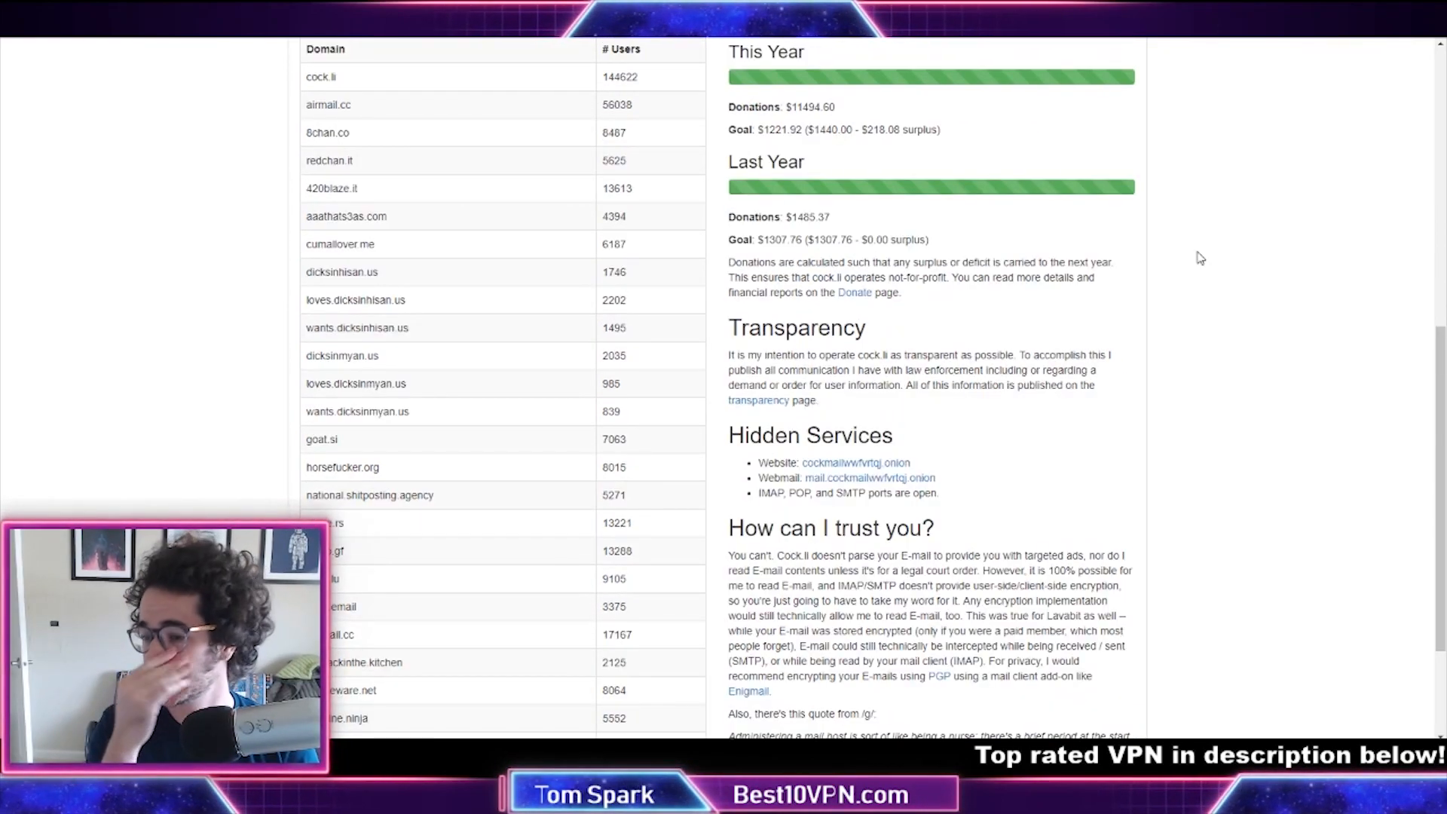
- Scroll through the remaining Cock.li sections, then back up
{"action": "scroll", "scroll_direction": "down", "scroll_amount": 3}
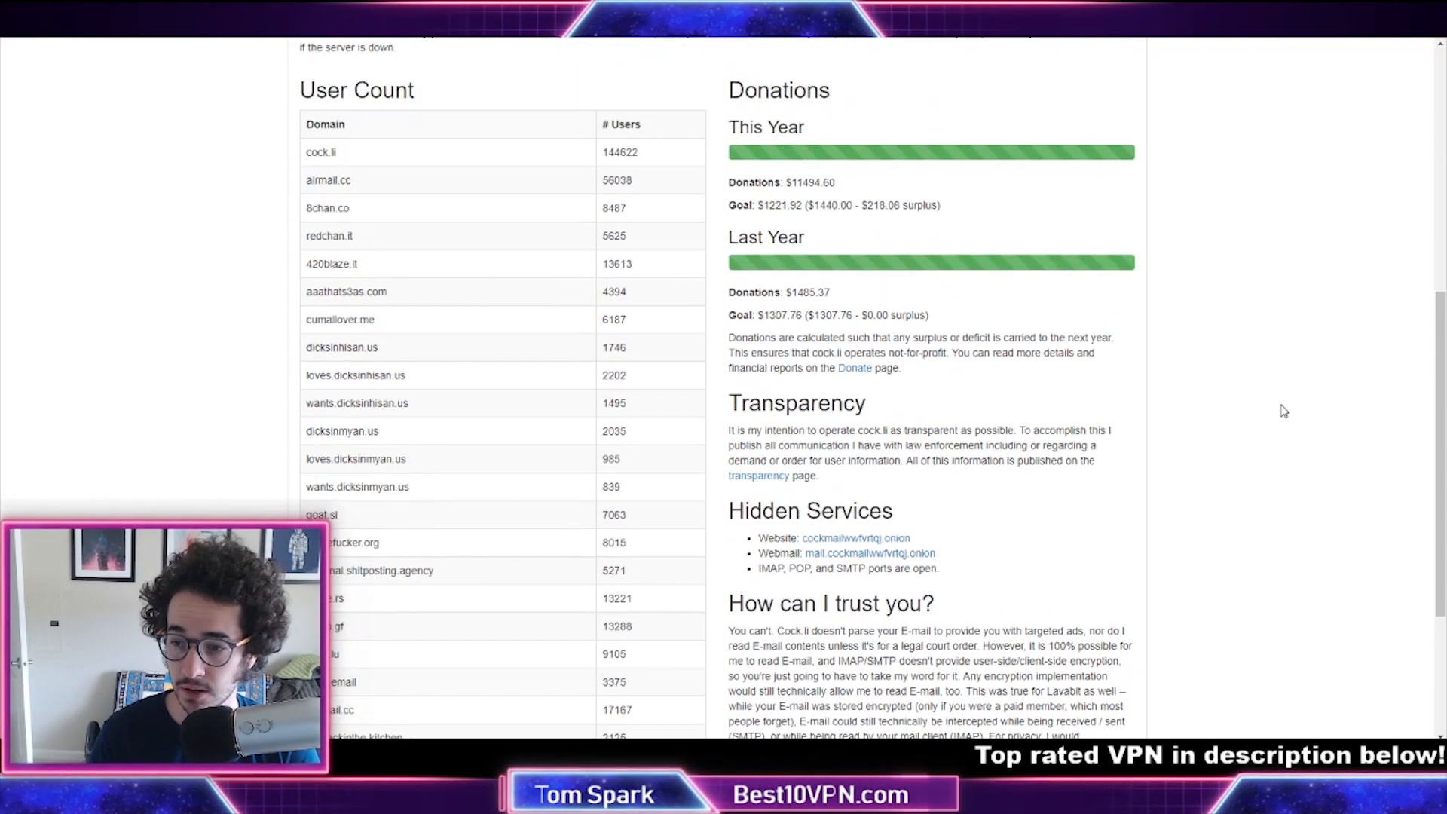
{"action": "scroll", "scroll_direction": "down", "scroll_amount": 3}
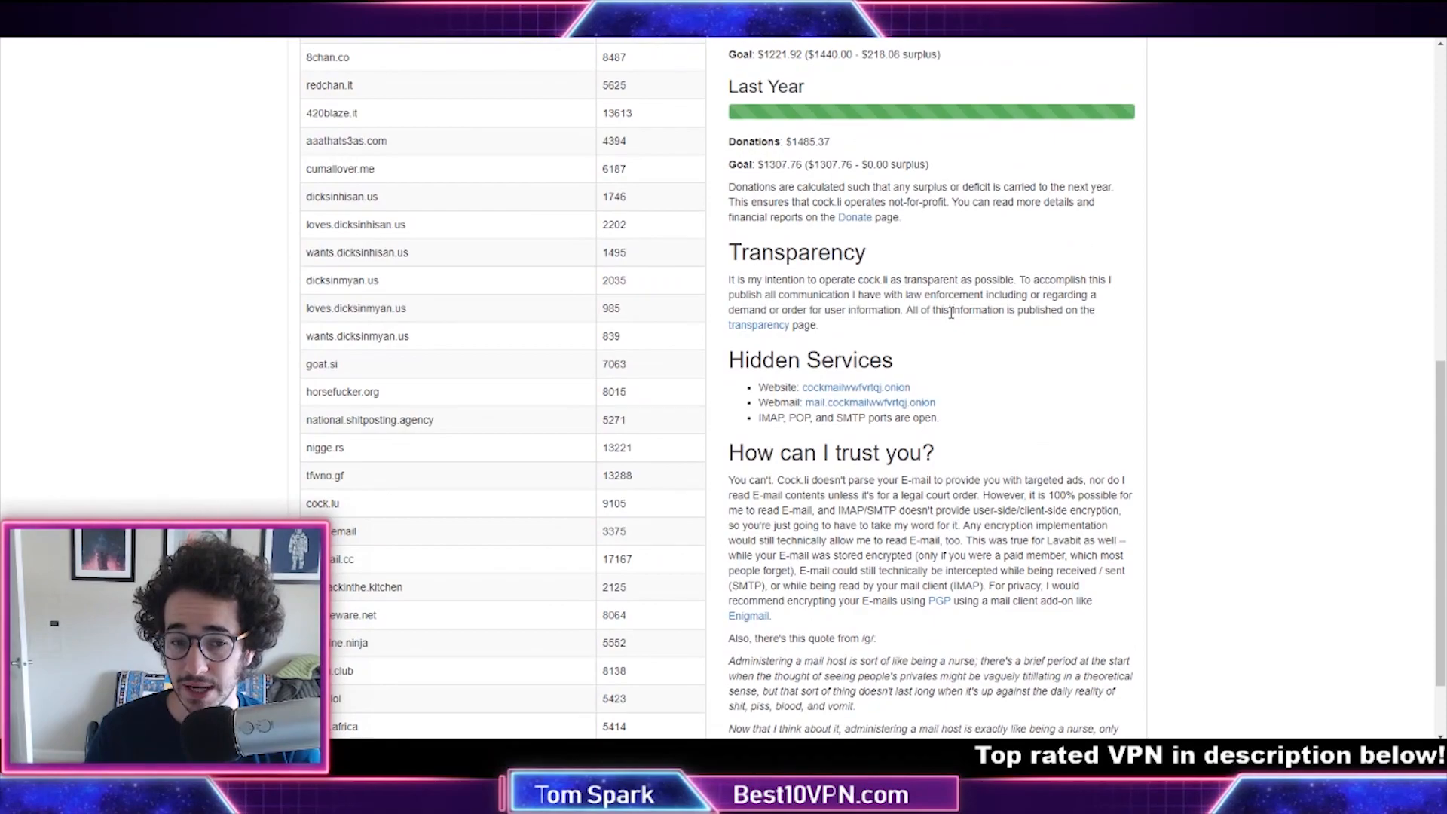
{"action": "scroll", "scroll_direction": "up", "scroll_amount": 3}
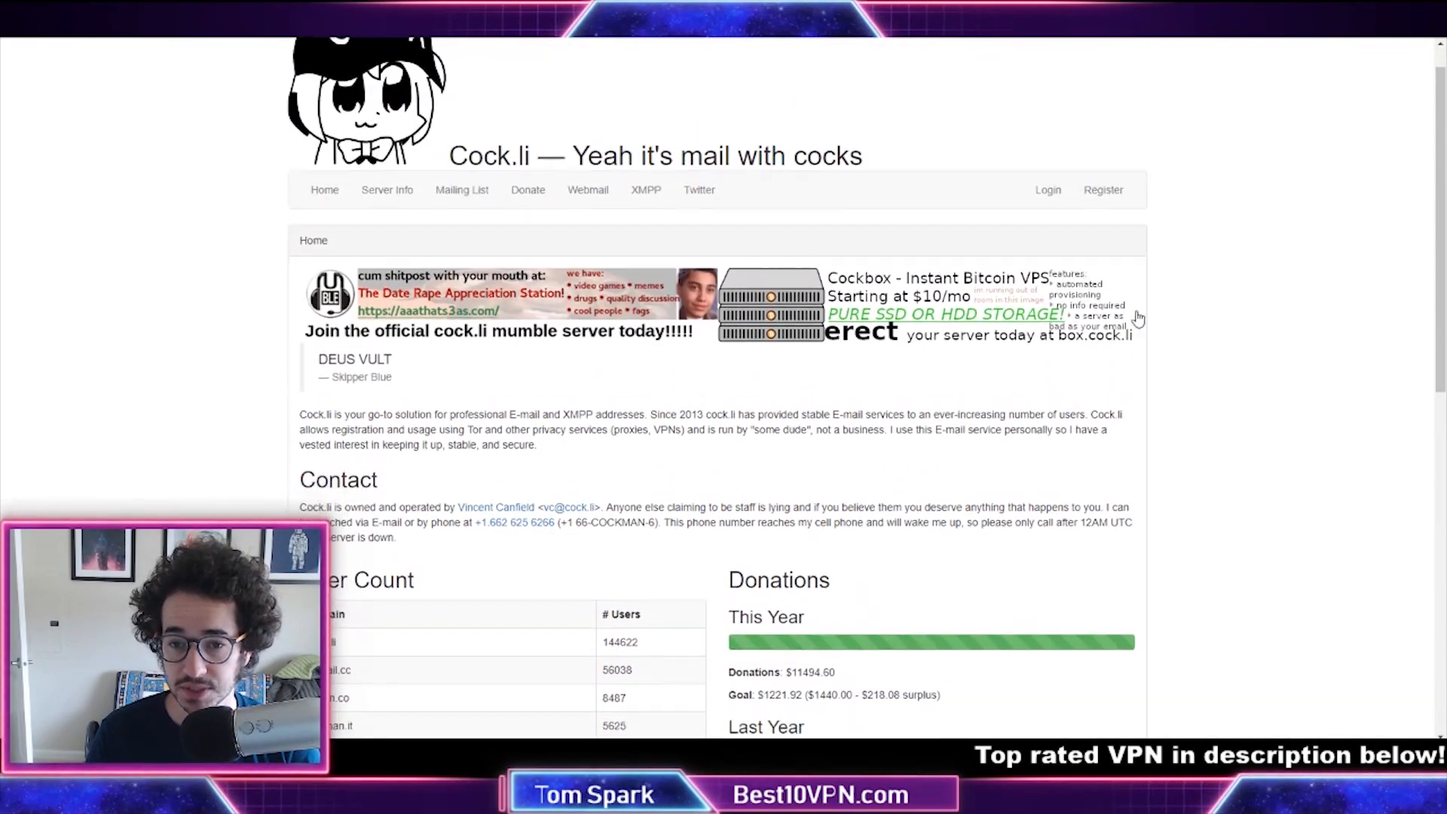